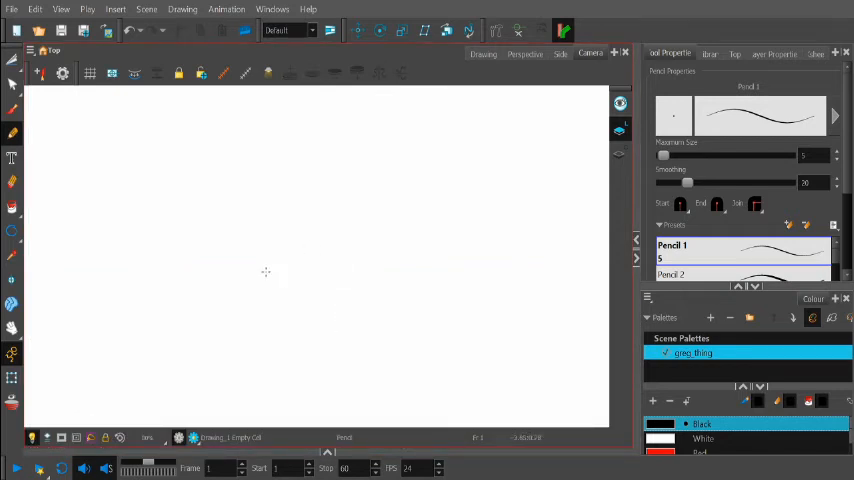
mouse_move(277, 315)
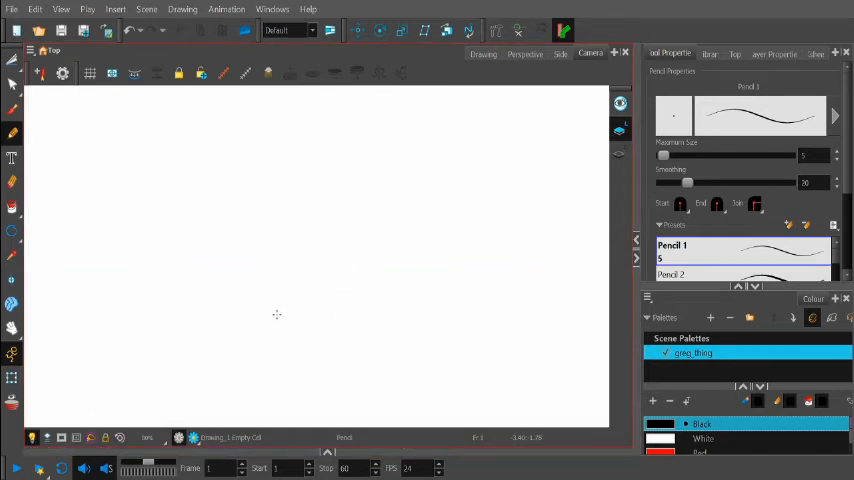
mouse_move(234, 218)
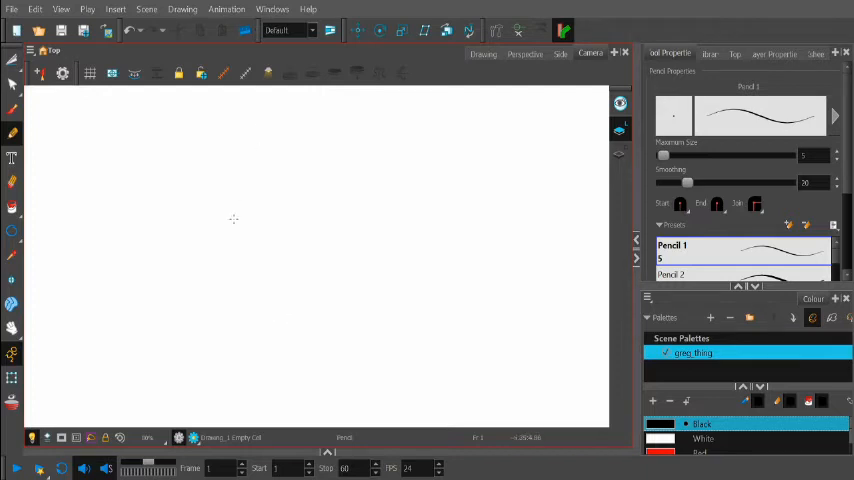
mouse_move(264, 255)
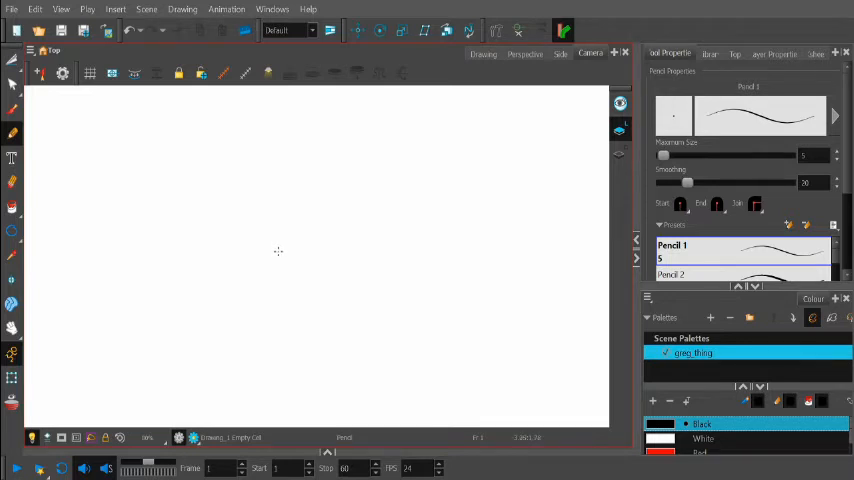
mouse_move(245, 233)
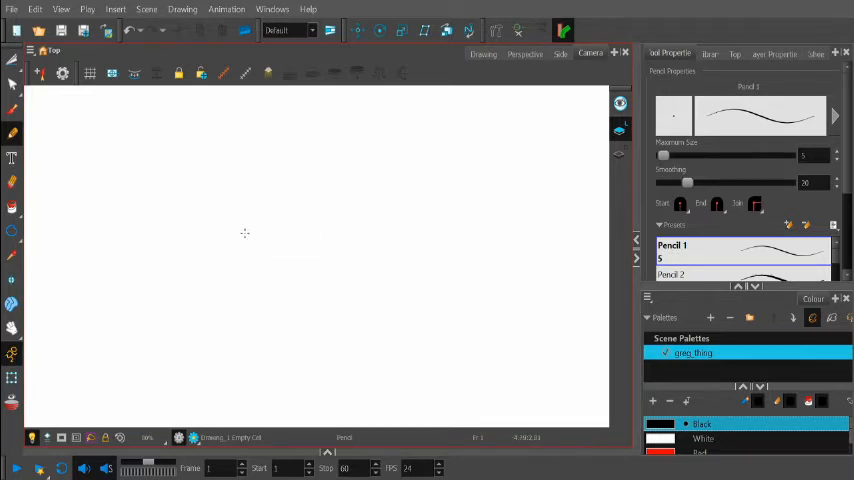
mouse_move(250, 253)
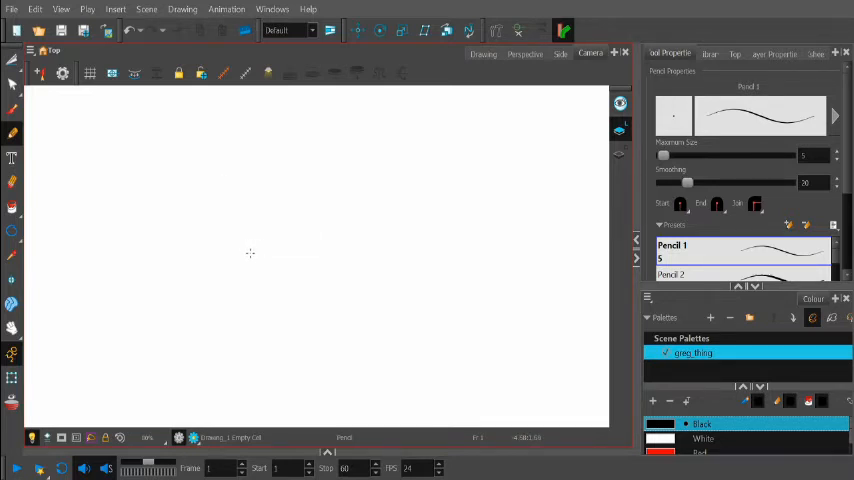
mouse_move(270, 212)
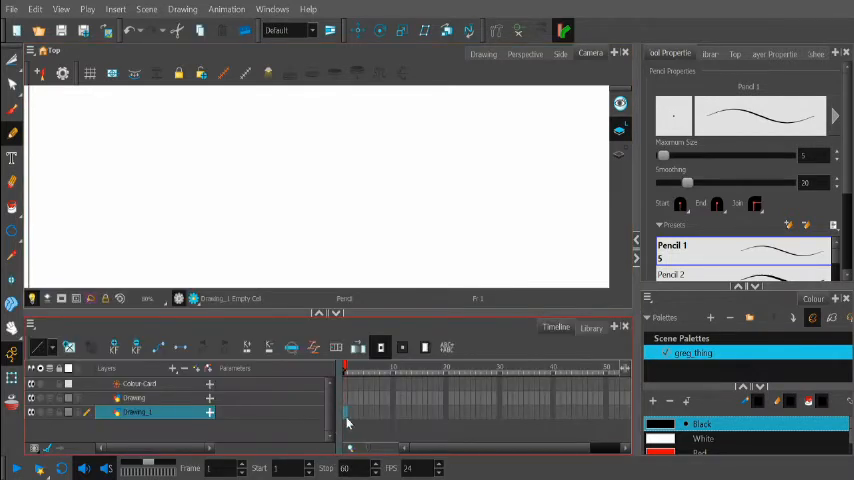
- Make the empty Drawing layer the current layer in the Timeline
click(133, 398)
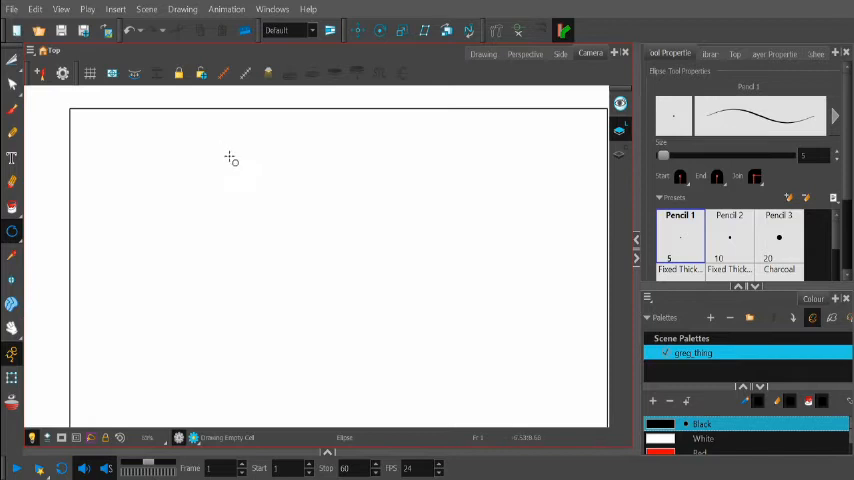
mouse_move(197, 159)
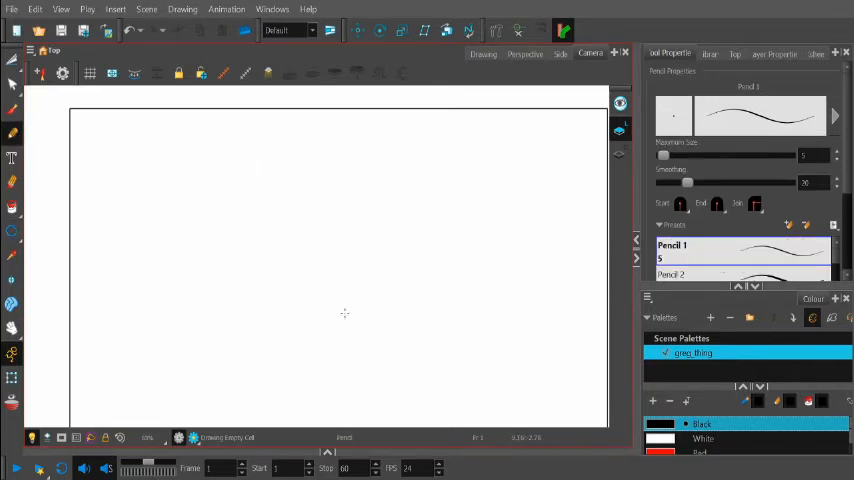
mouse_move(229, 248)
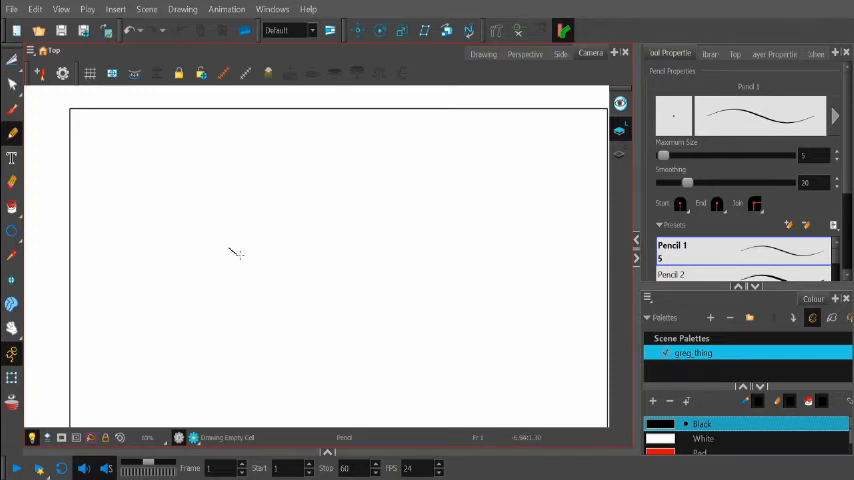
- Sketch the round head outline with several pencil strokes in the Camera view
drag(225, 245, 245, 258)
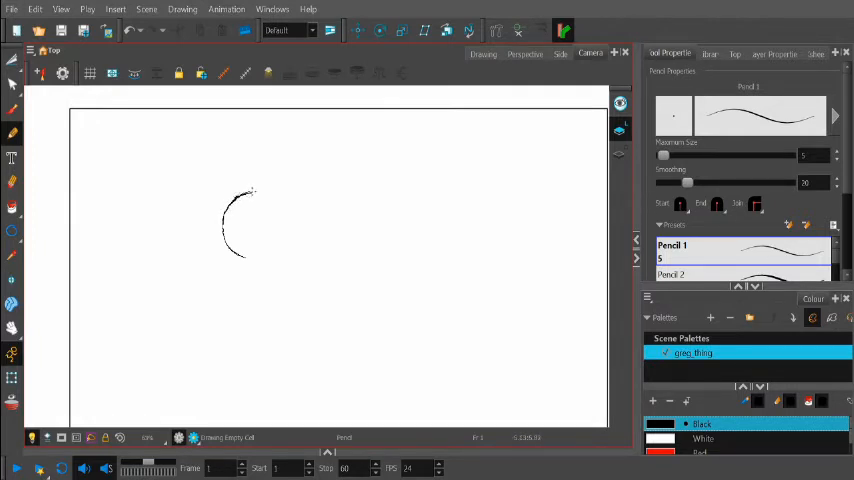
drag(250, 192, 280, 195)
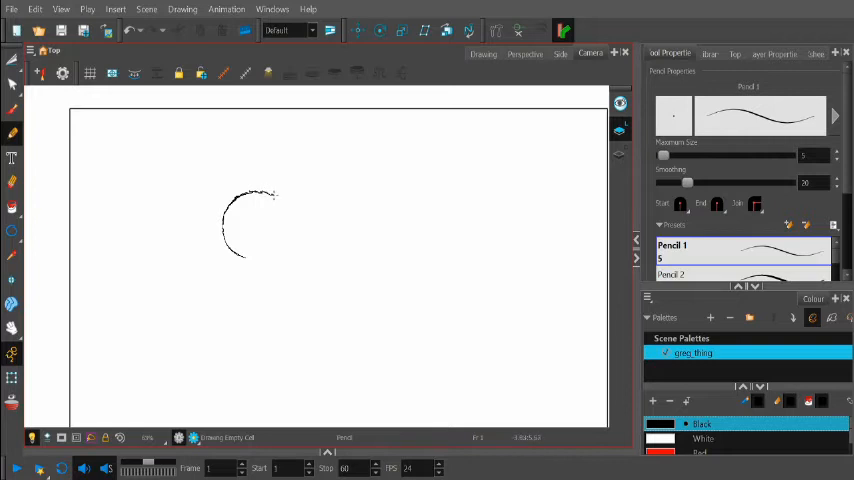
drag(270, 197, 290, 212)
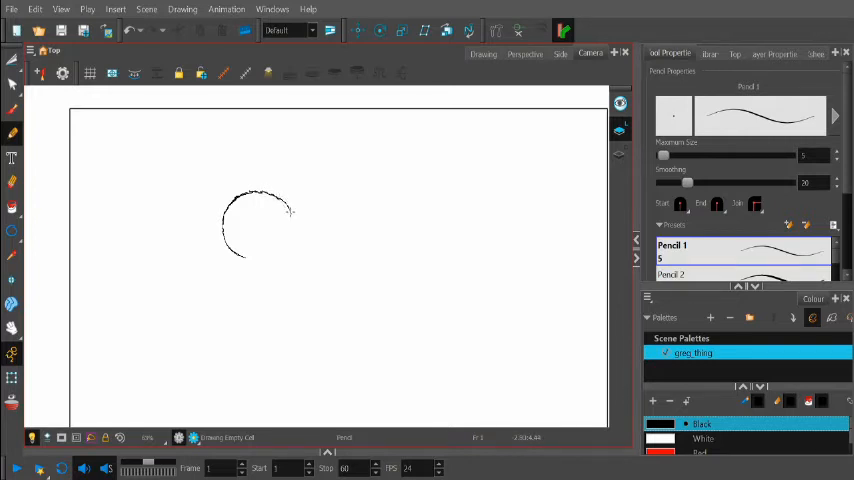
mouse_move(291, 214)
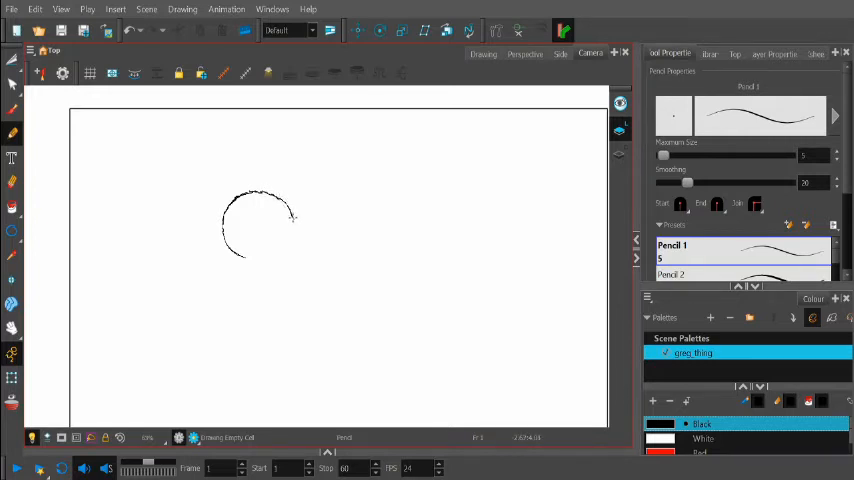
drag(290, 215, 180, 300)
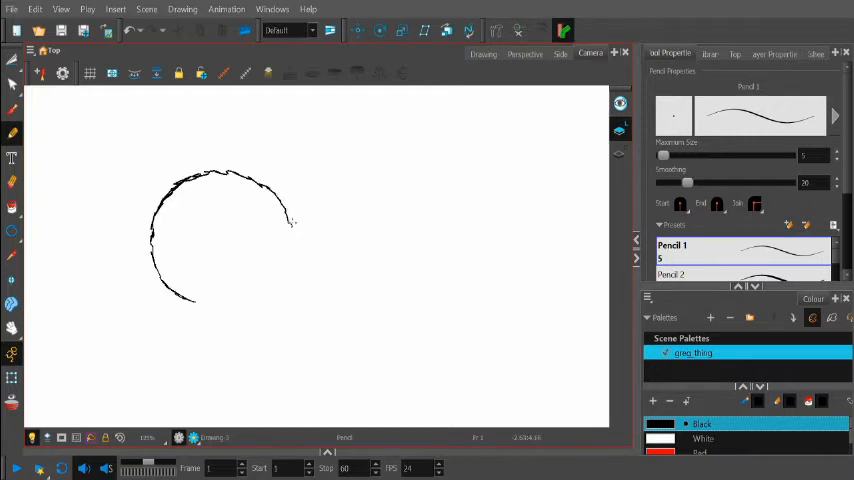
drag(280, 210, 310, 225)
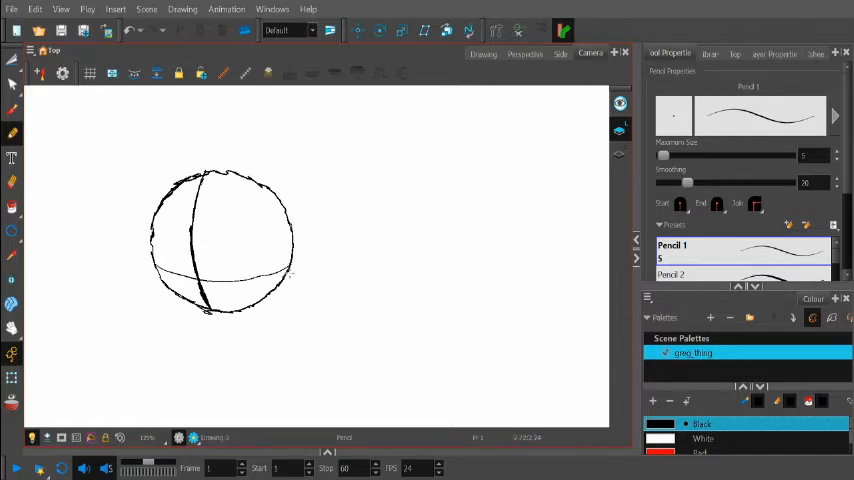
mouse_move(266, 243)
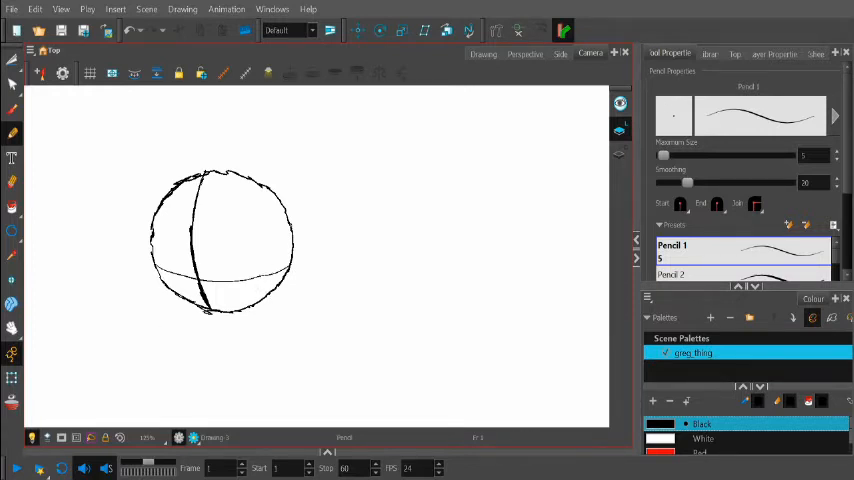
mouse_move(244, 240)
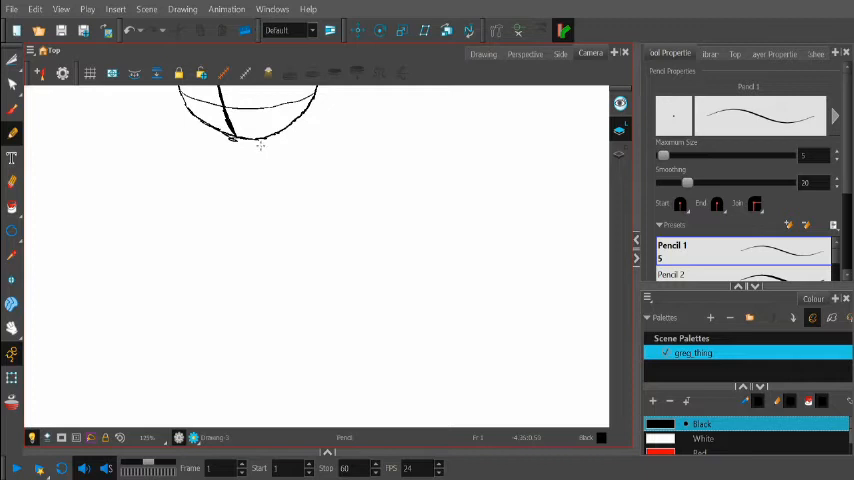
- Sketch the stick body line below the head with two leg strokes
drag(257, 143, 270, 172)
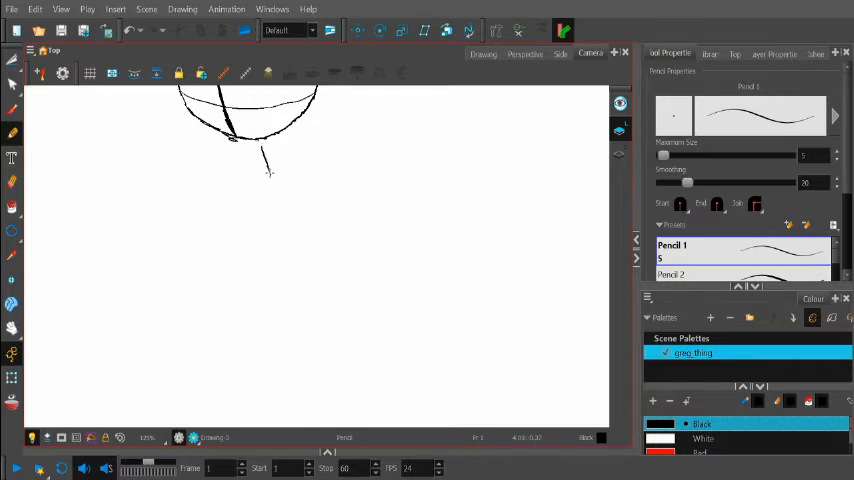
drag(268, 165, 277, 201)
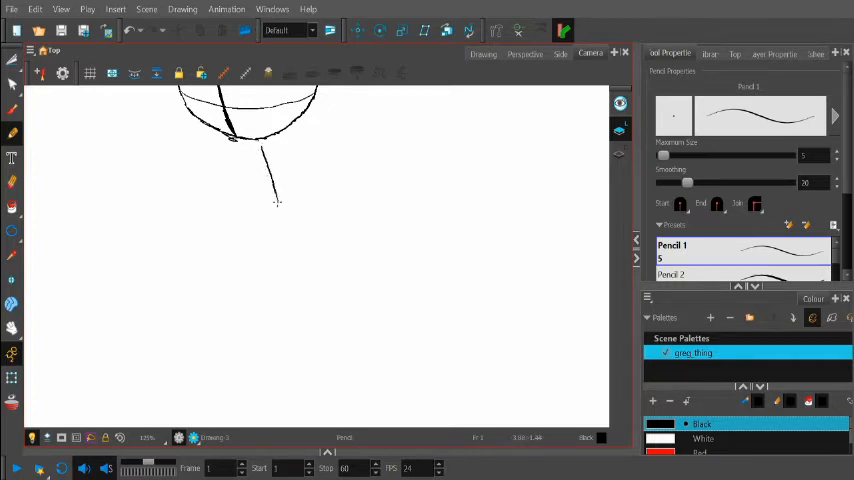
drag(278, 200, 293, 243)
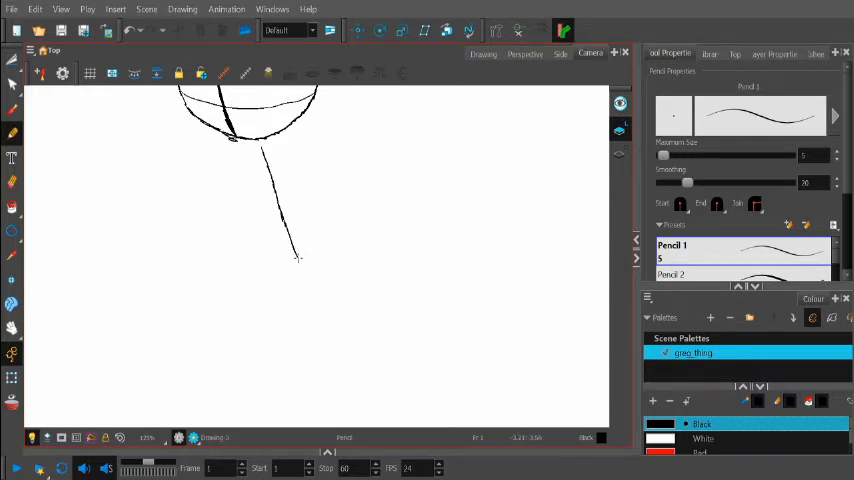
drag(297, 258, 337, 312)
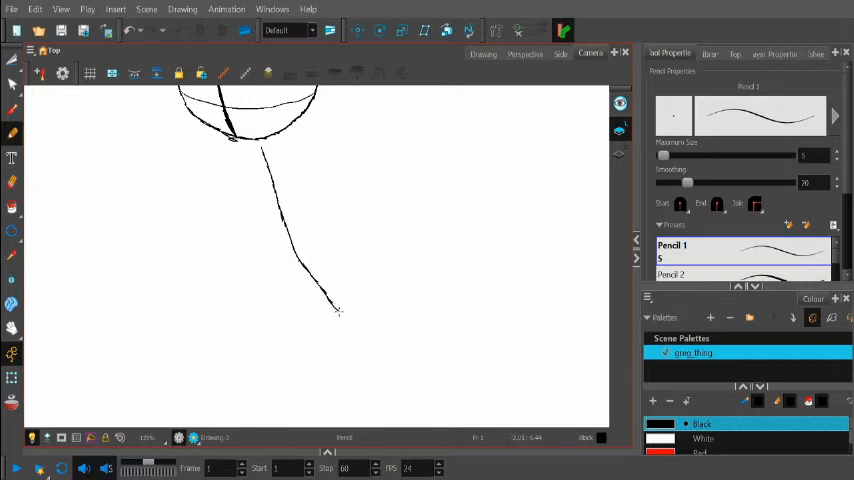
drag(293, 262, 350, 323)
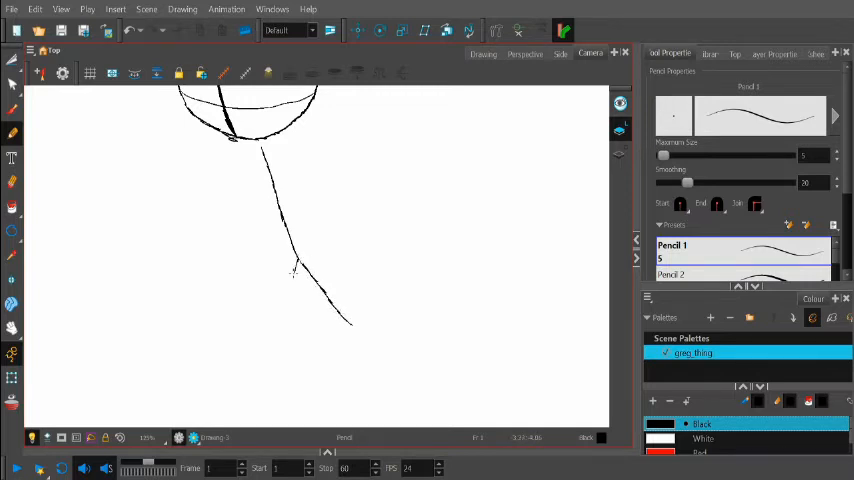
drag(295, 260, 295, 322)
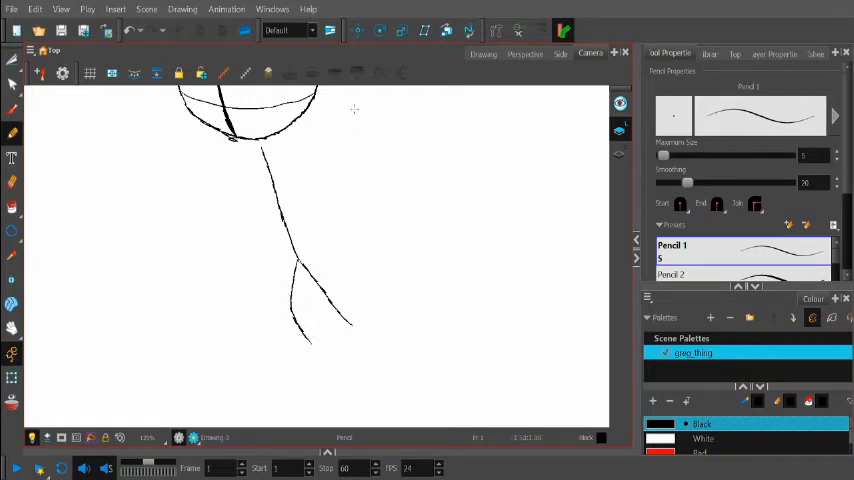
mouse_move(386, 154)
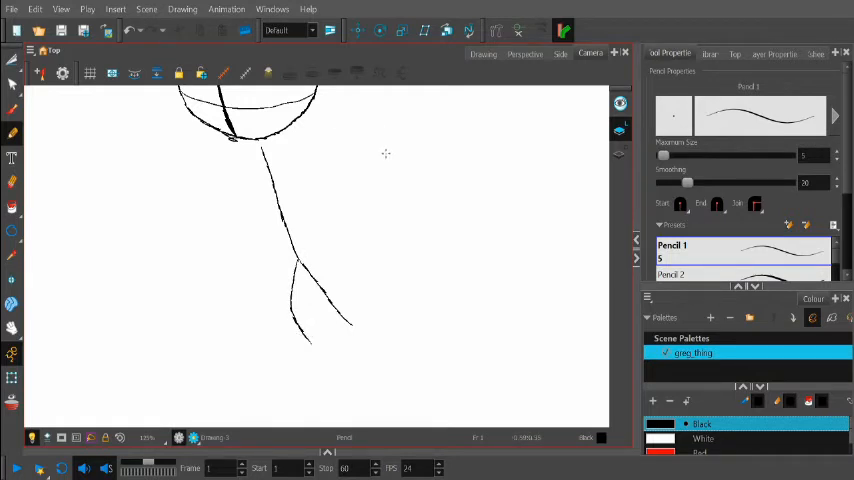
mouse_move(309, 138)
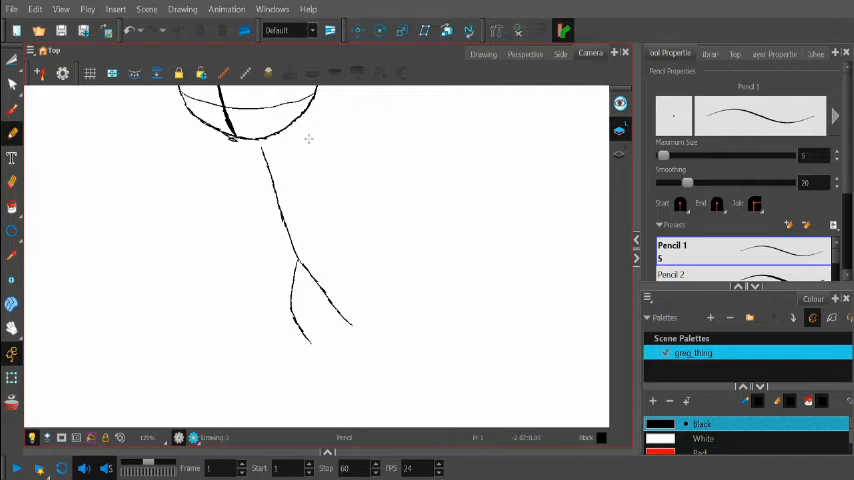
mouse_move(293, 138)
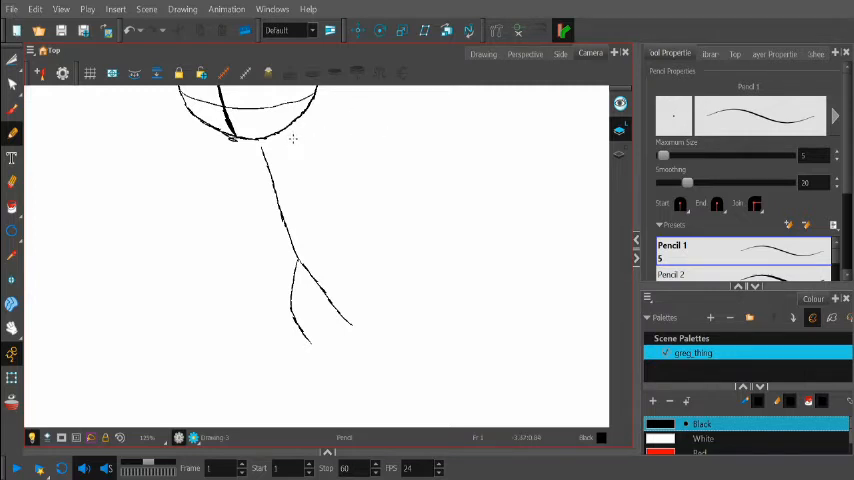
- Draw an arm with a round hand on each side of the body
drag(293, 137, 335, 122)
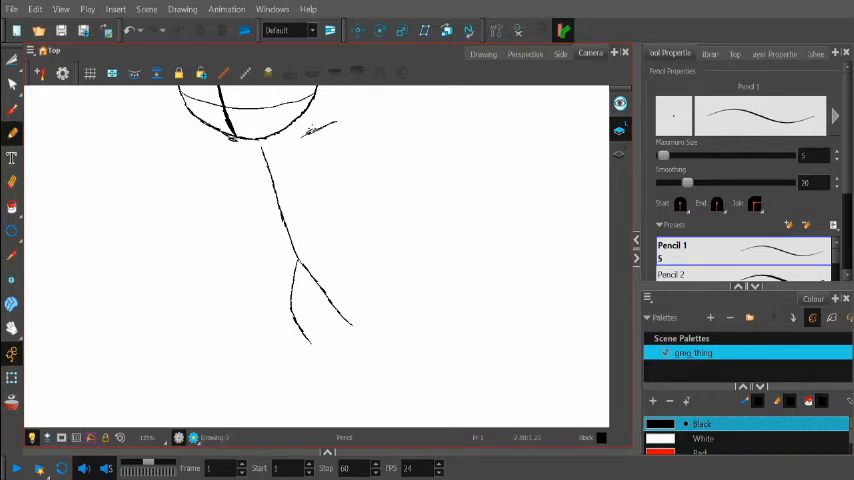
drag(312, 128, 395, 100)
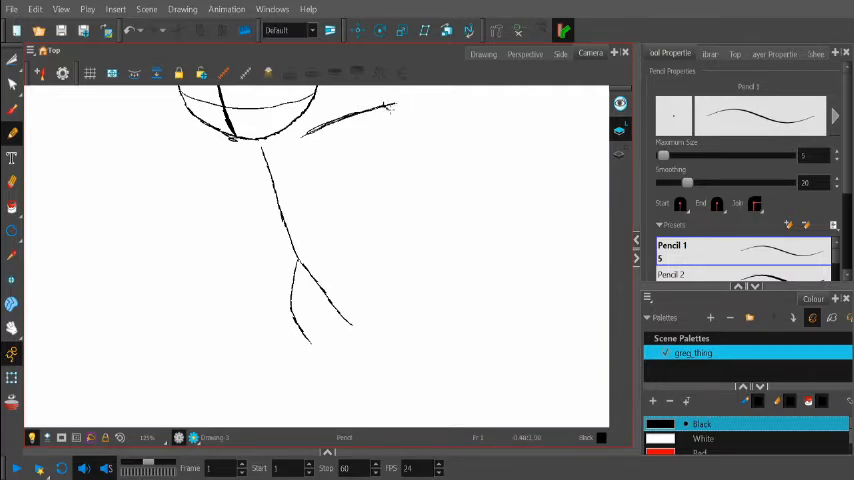
drag(385, 110, 400, 103)
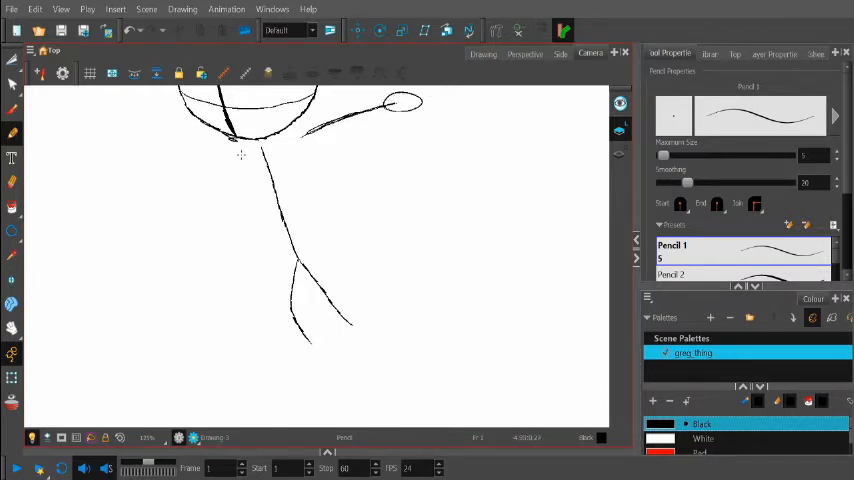
drag(245, 150, 218, 185)
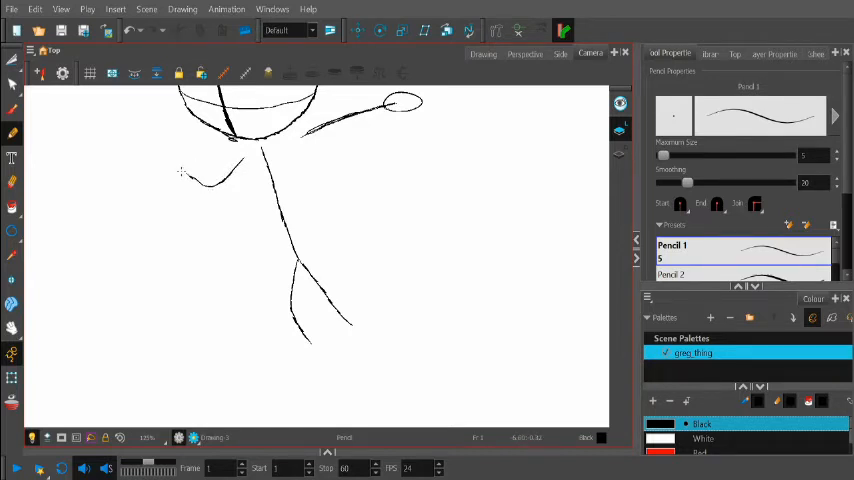
drag(185, 175, 170, 190)
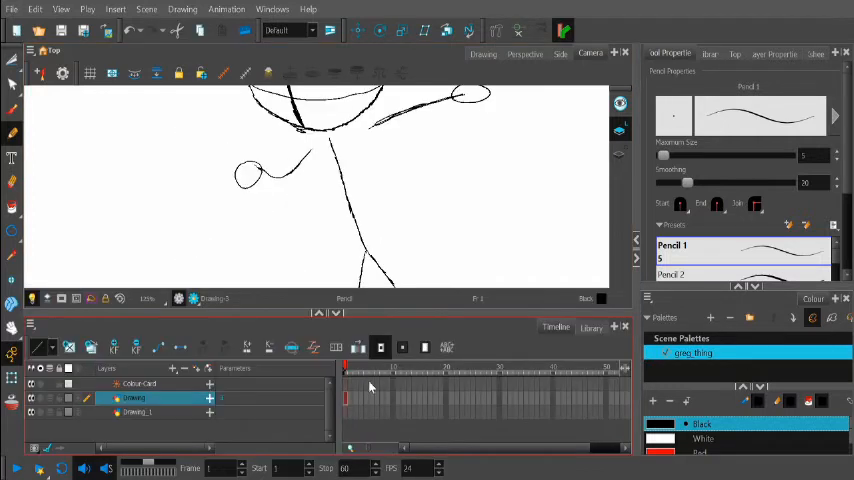
- Switch to the Drawing_1 layer and trace the head outline in black
click(137, 412)
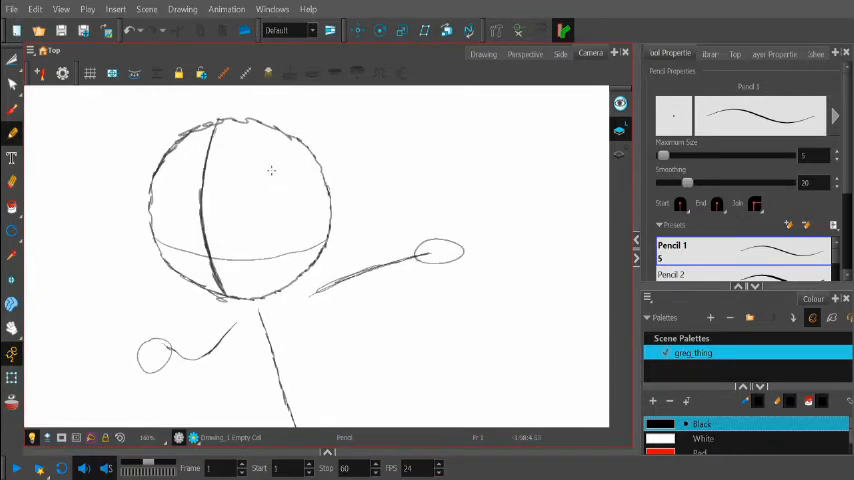
mouse_move(327, 245)
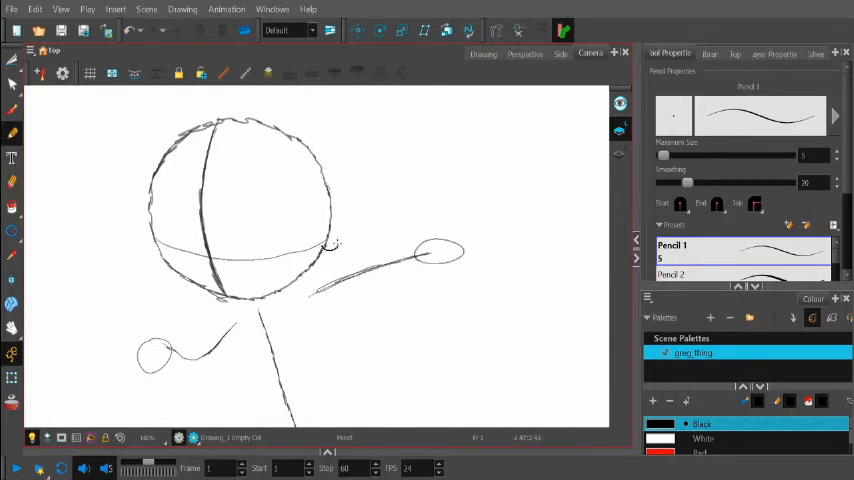
drag(330, 205, 330, 245)
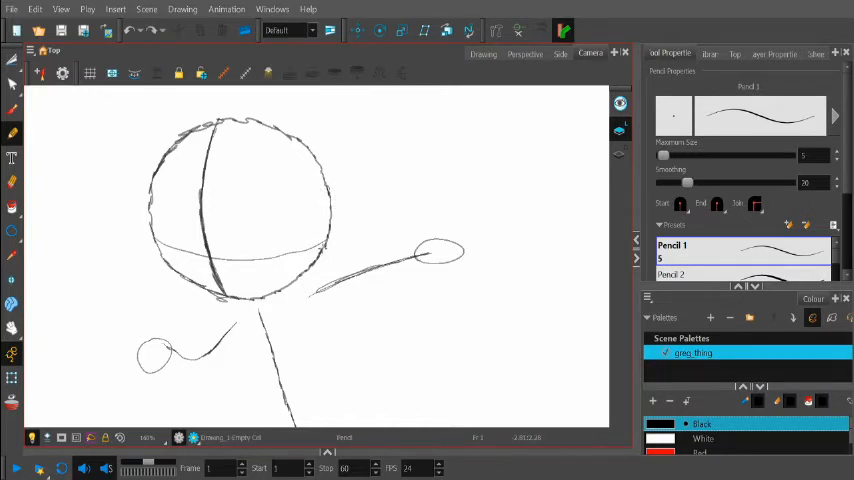
drag(335, 200, 320, 245)
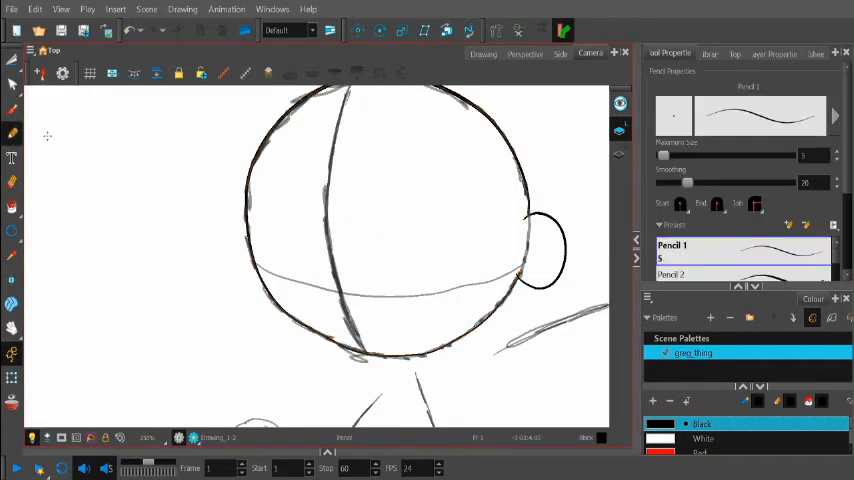
mouse_move(368, 243)
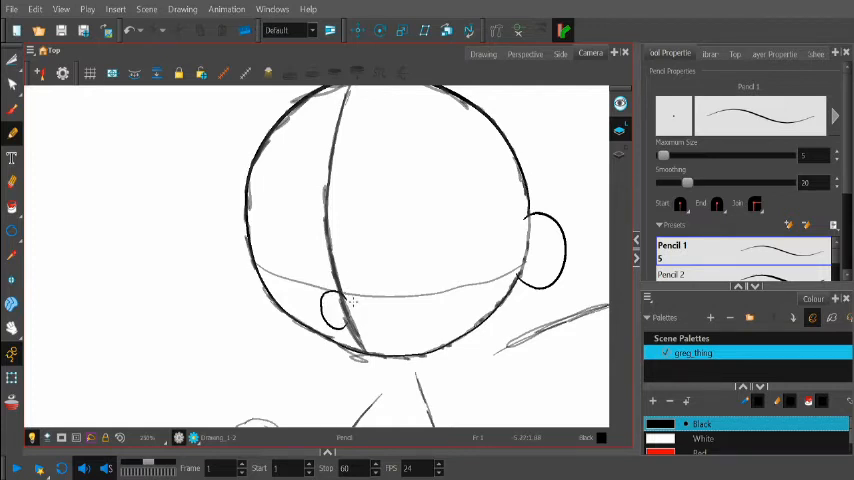
mouse_move(354, 285)
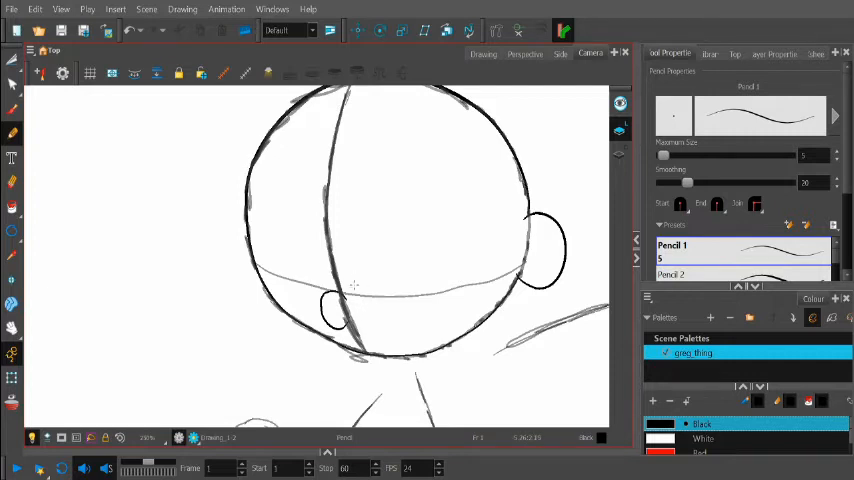
mouse_move(345, 275)
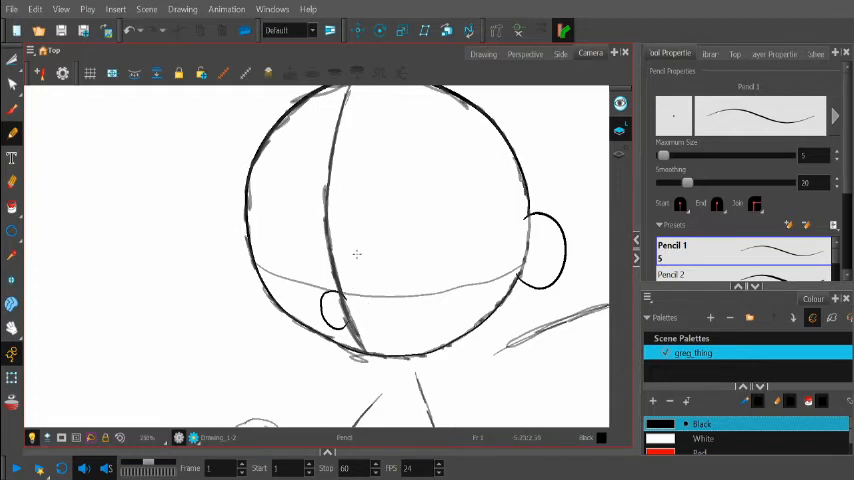
mouse_move(372, 250)
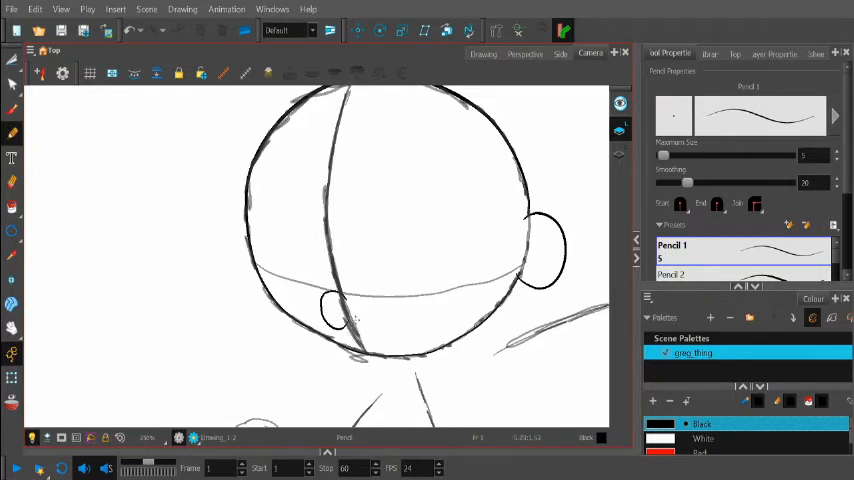
mouse_move(355, 323)
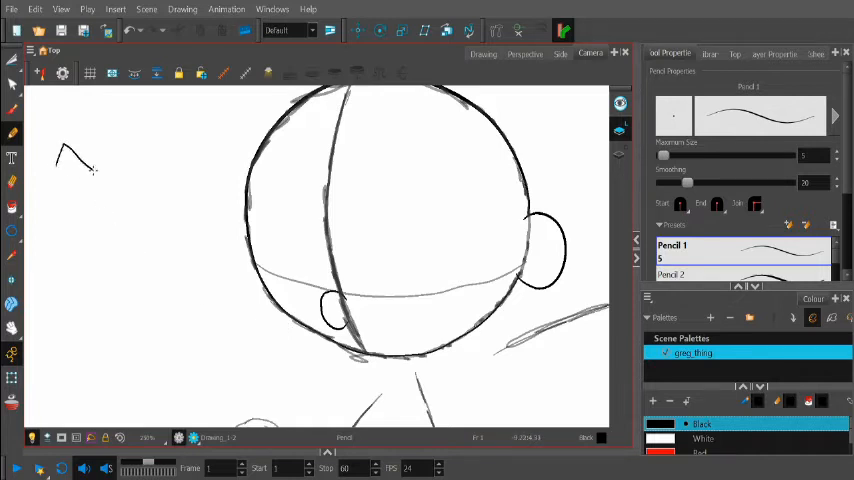
- Sketch a spiky hair shape above the head, then add a small oval stroke
drag(95, 170, 200, 160)
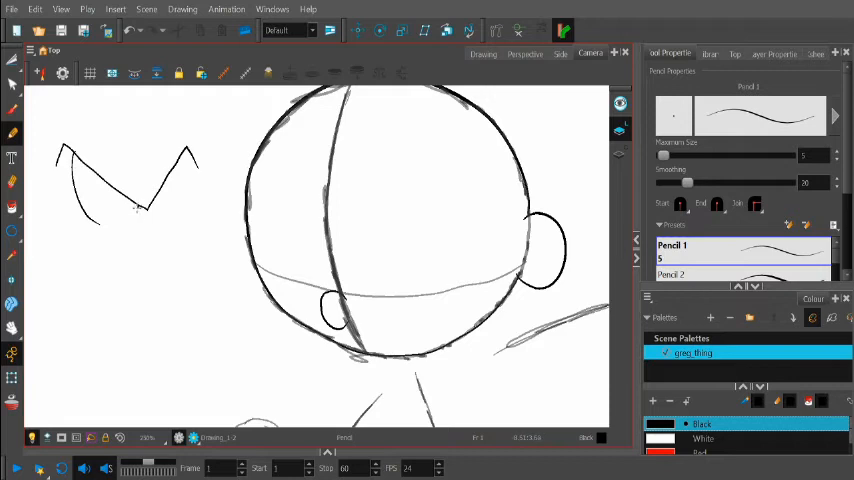
drag(130, 205, 155, 225)
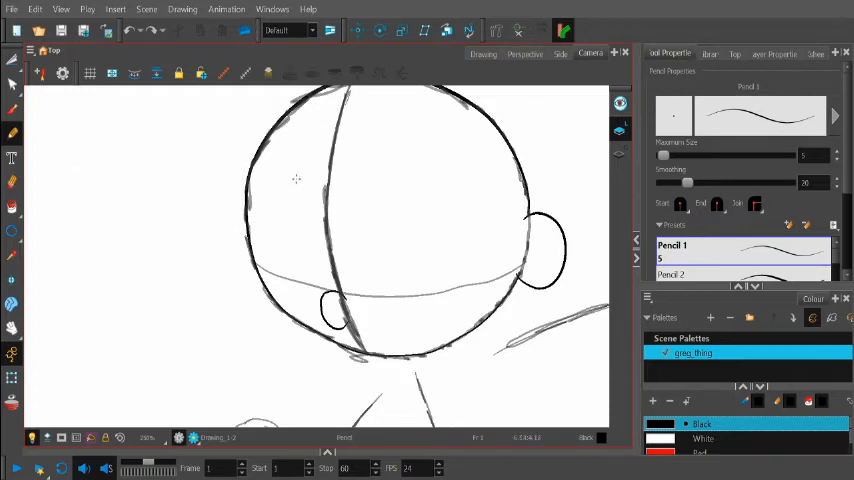
mouse_move(477, 221)
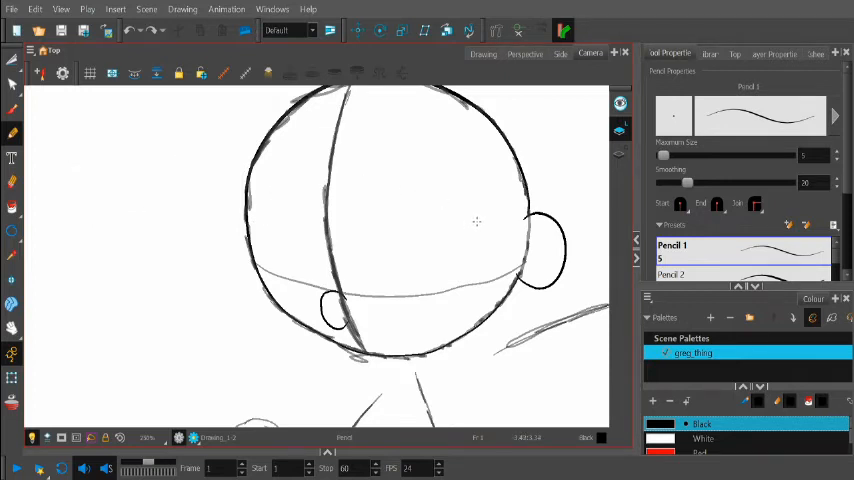
mouse_move(342, 274)
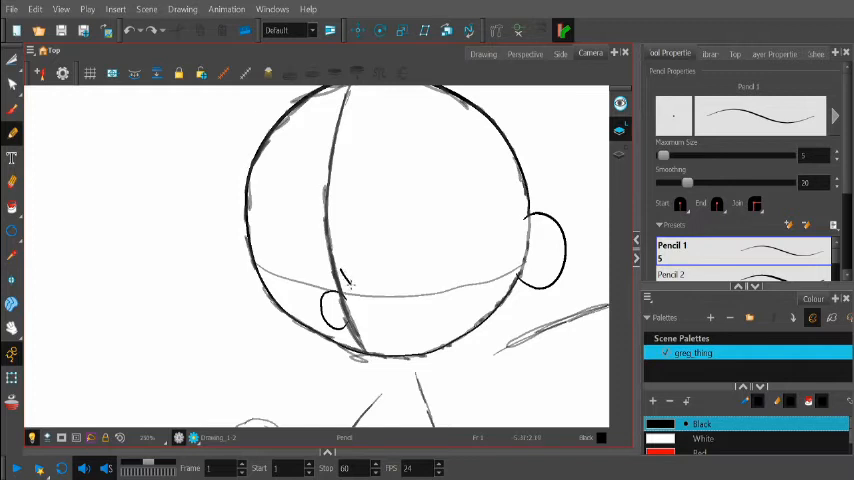
- Draw the large eye oval, then sketch curves for the second eye
drag(345, 283, 420, 255)
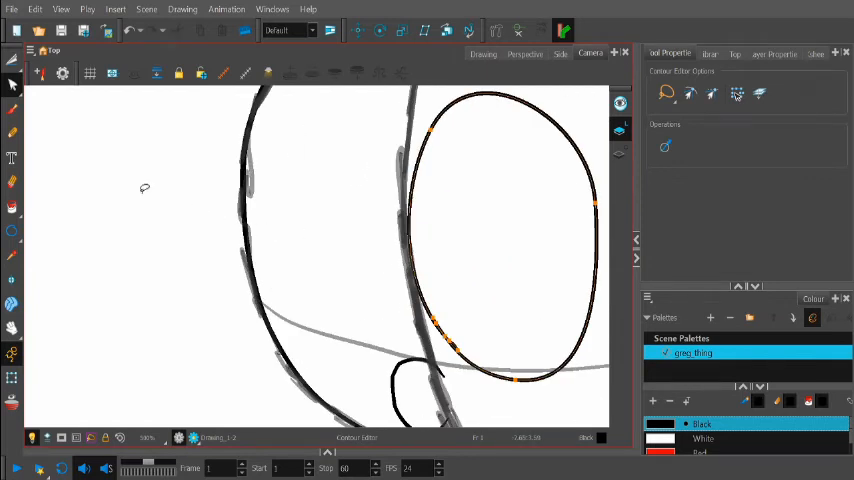
click(13, 135)
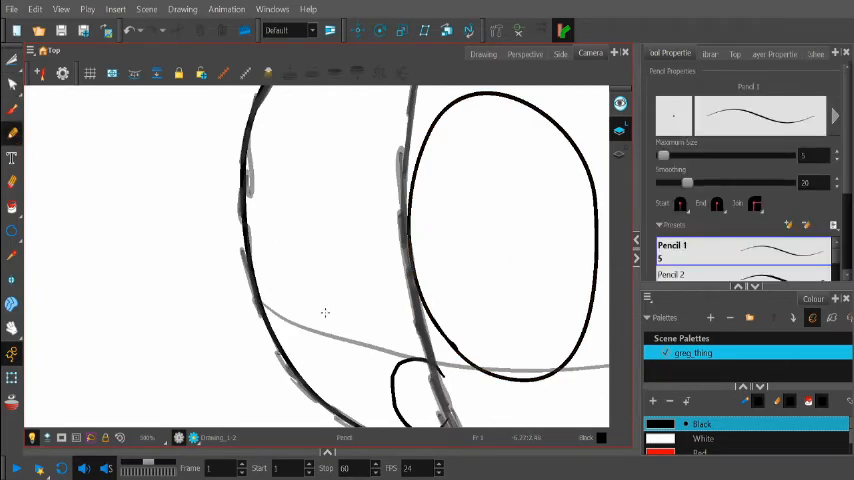
mouse_move(322, 305)
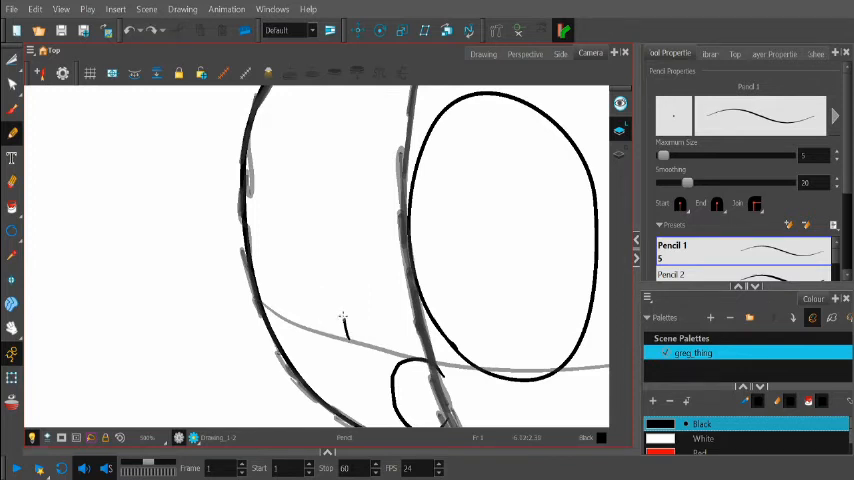
mouse_move(384, 360)
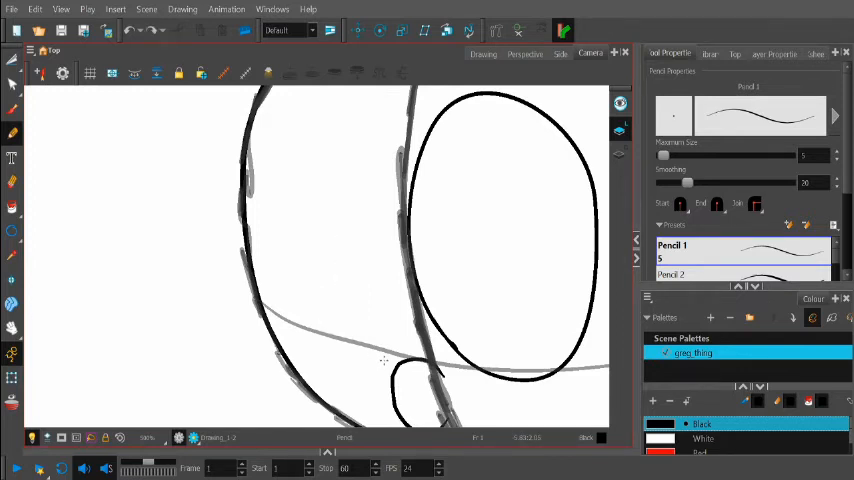
mouse_move(367, 323)
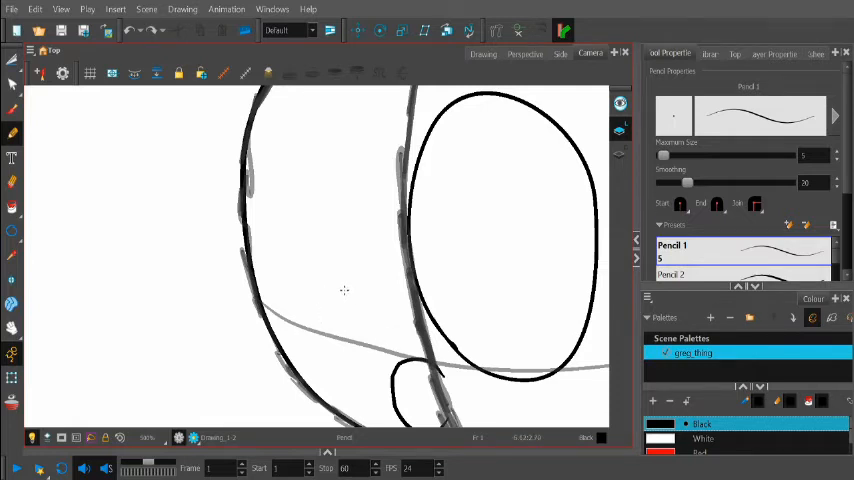
mouse_move(303, 305)
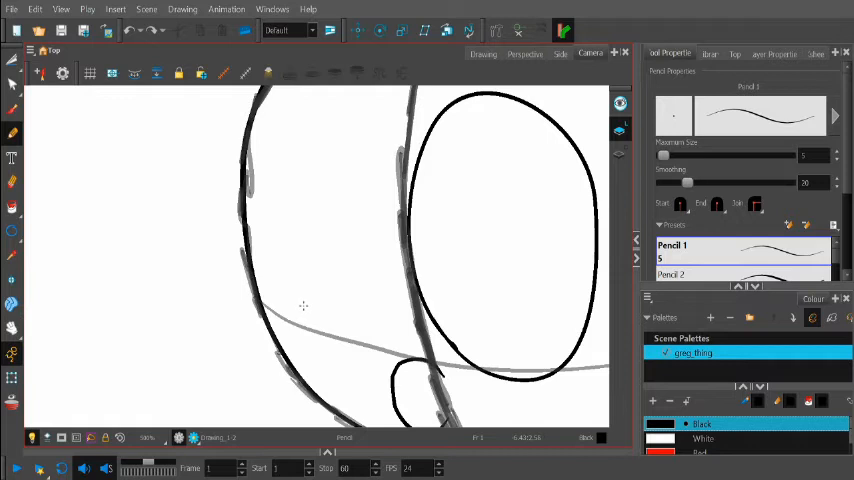
drag(295, 310, 355, 325)
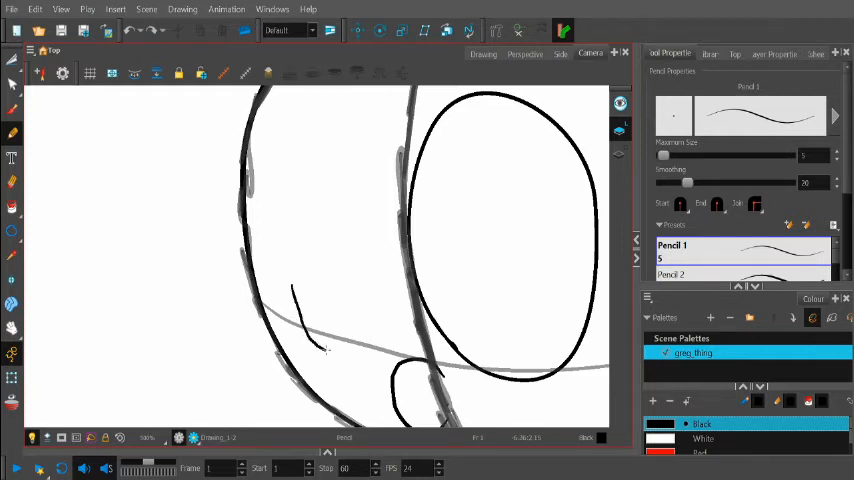
drag(310, 140, 310, 340)
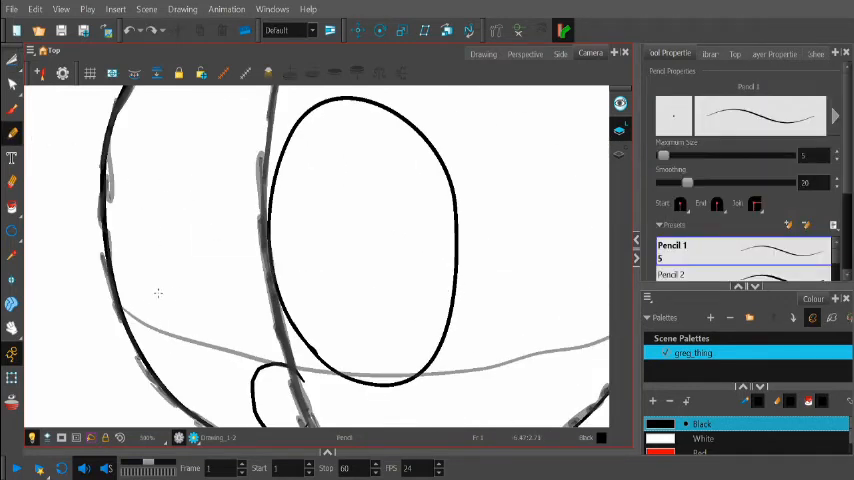
- Redraw the outline of the second, smaller eye
drag(155, 290, 175, 335)
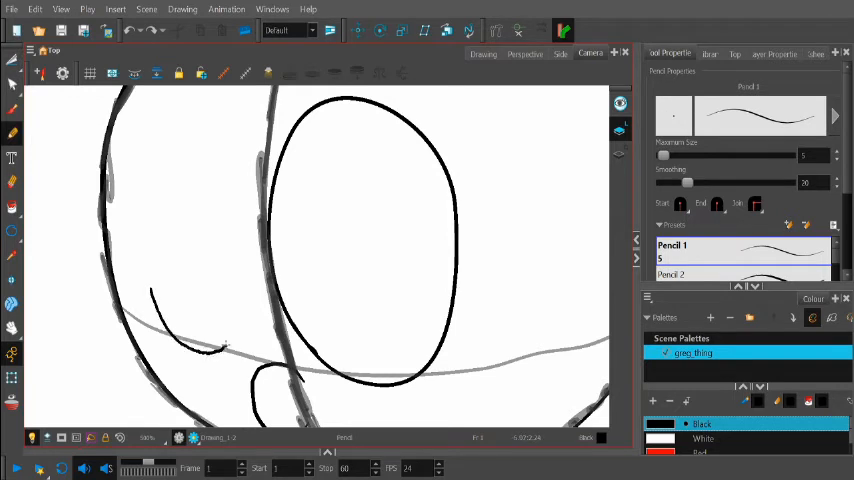
drag(245, 213, 222, 348)
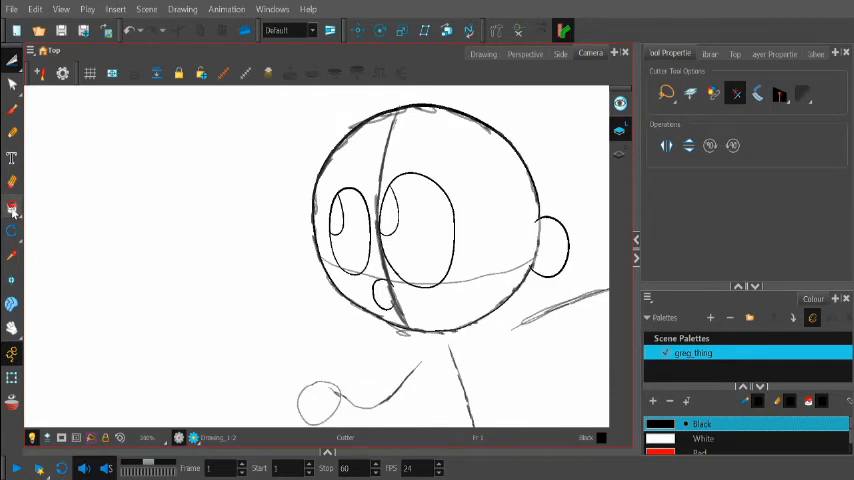
click(13, 135)
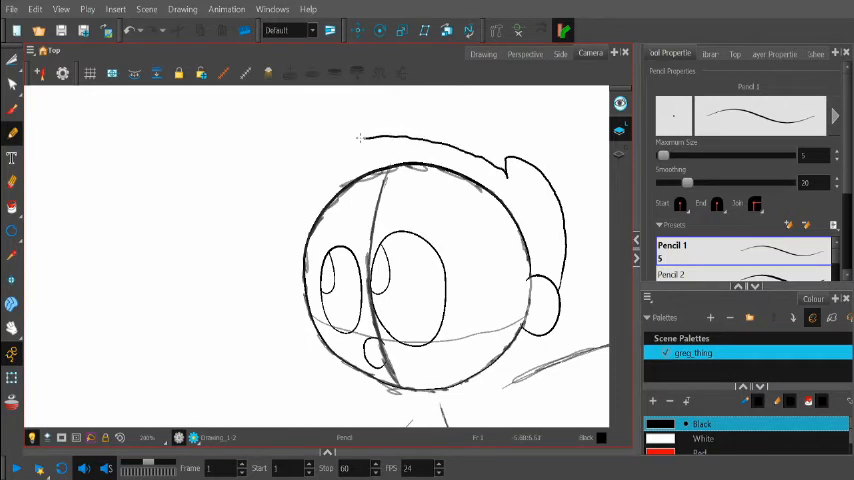
- Ink two clean strokes along the side of Greg's head and hair
drag(355, 135, 282, 288)
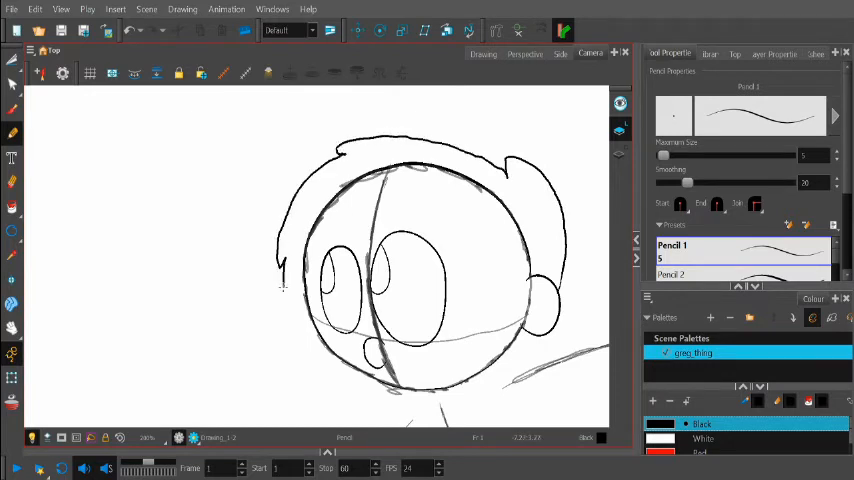
drag(283, 287, 334, 378)
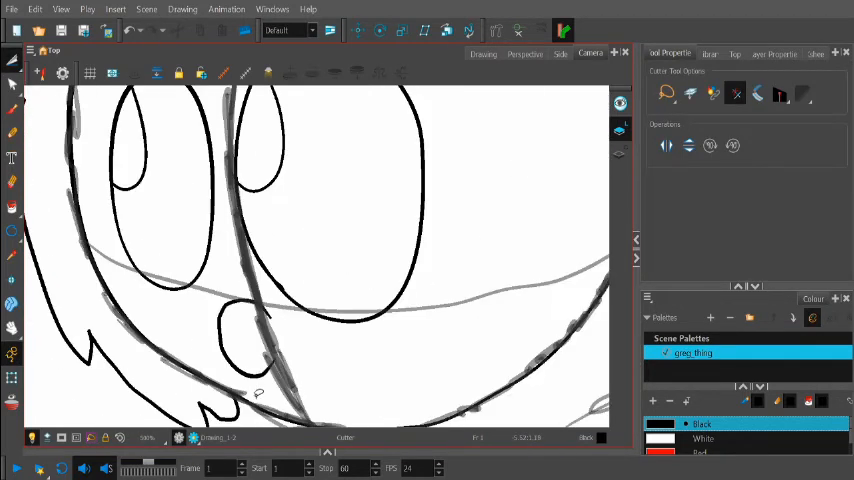
- Draw the curve of Greg's mouth and fill it solid black
click(13, 133)
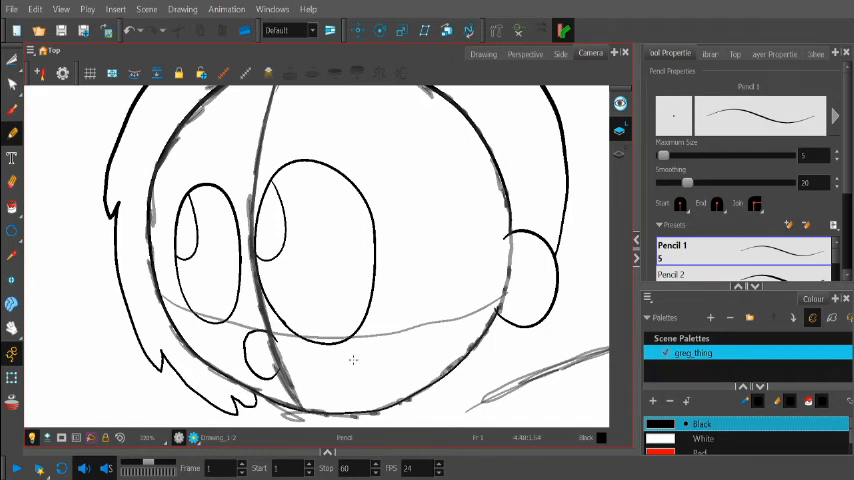
mouse_move(334, 351)
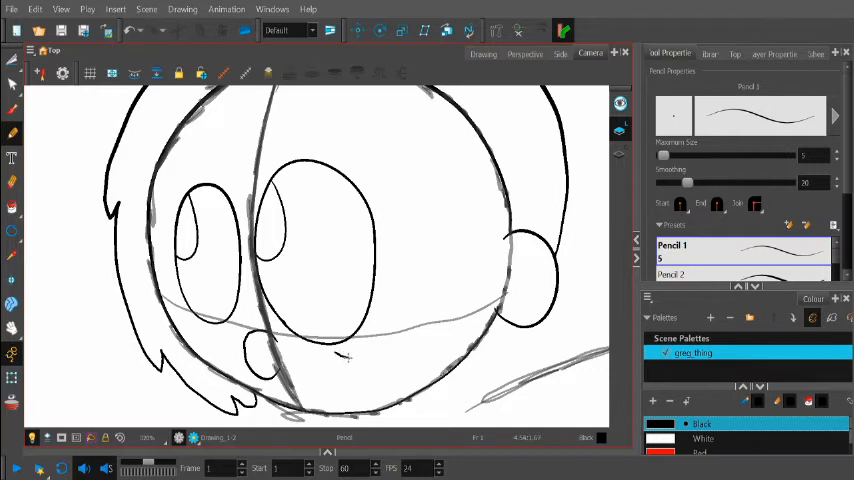
drag(345, 358, 452, 308)
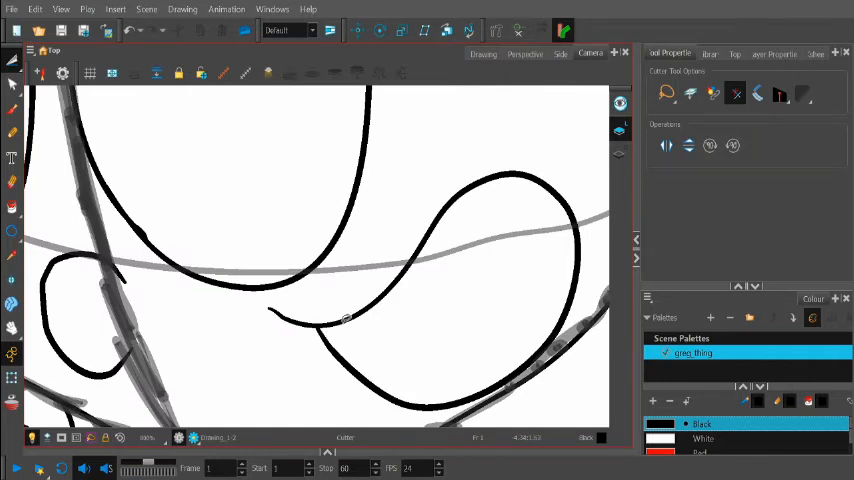
click(13, 133)
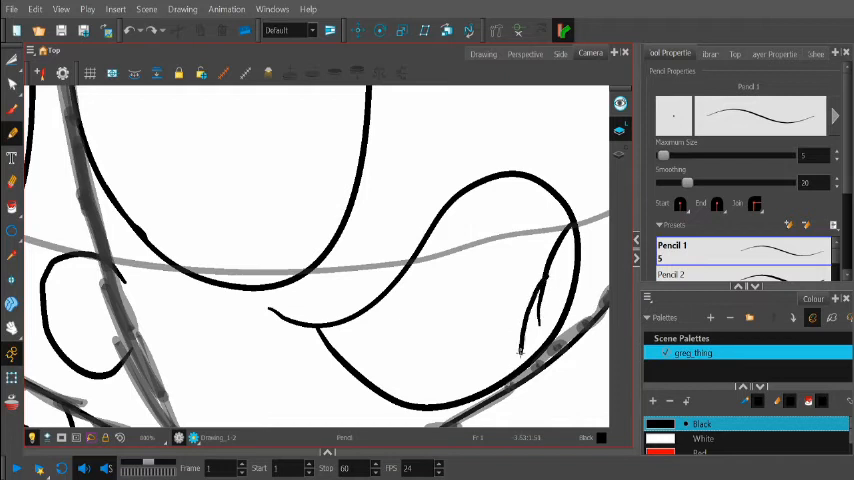
click(13, 206)
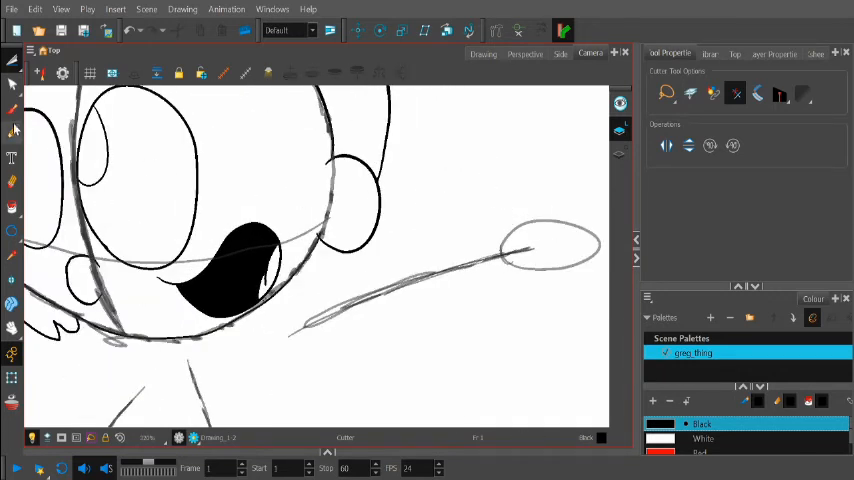
- Trace a finger of the outstretched hand over the sketch
click(13, 135)
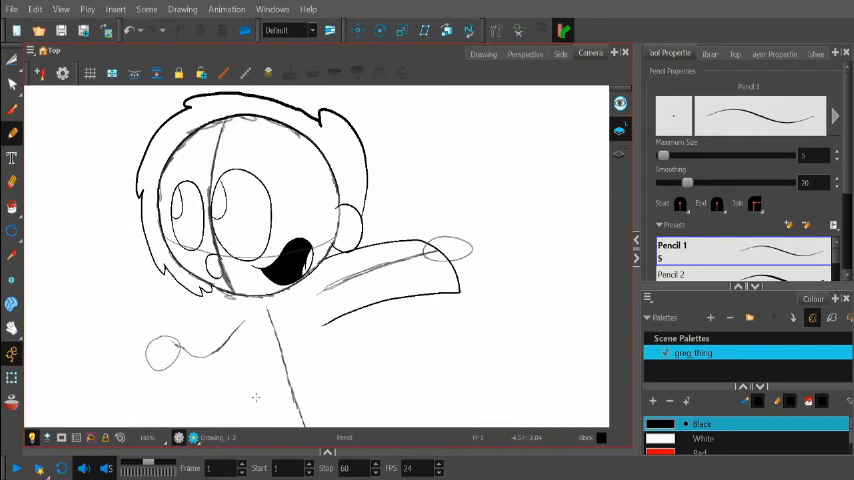
mouse_move(486, 154)
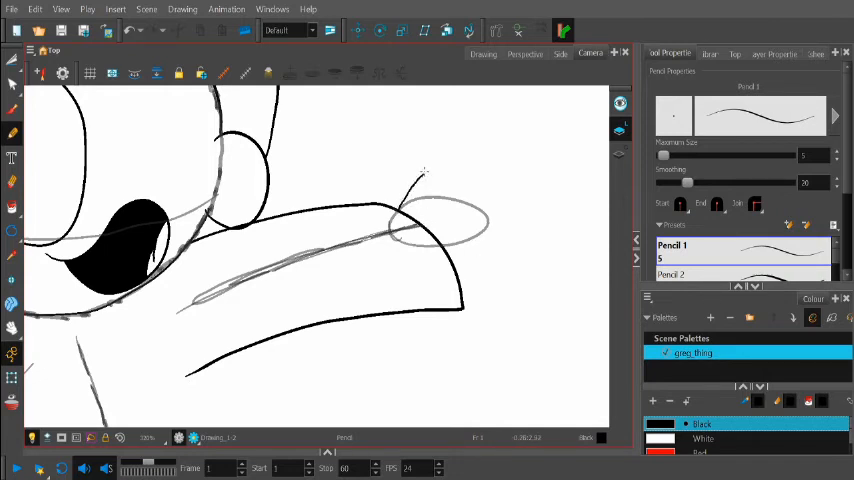
drag(420, 165, 550, 215)
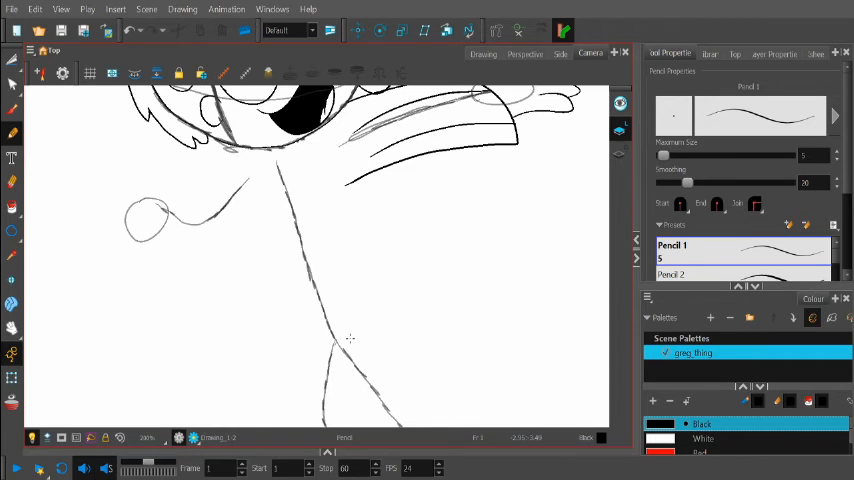
mouse_move(388, 213)
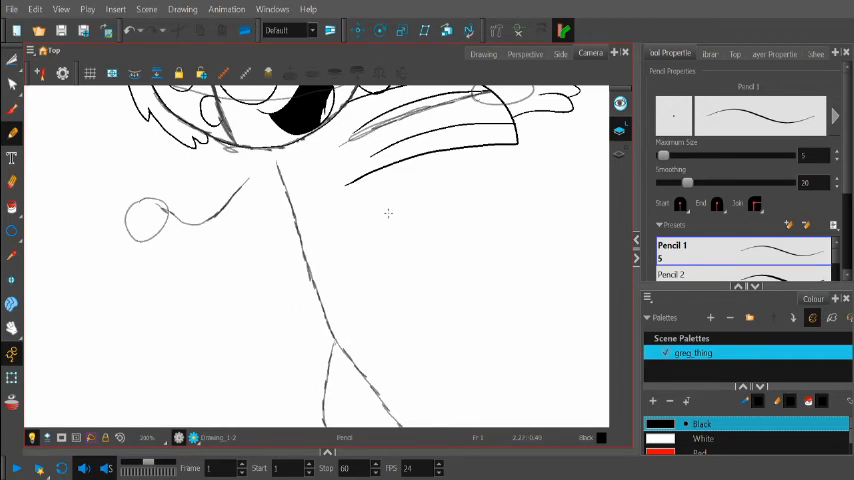
mouse_move(341, 172)
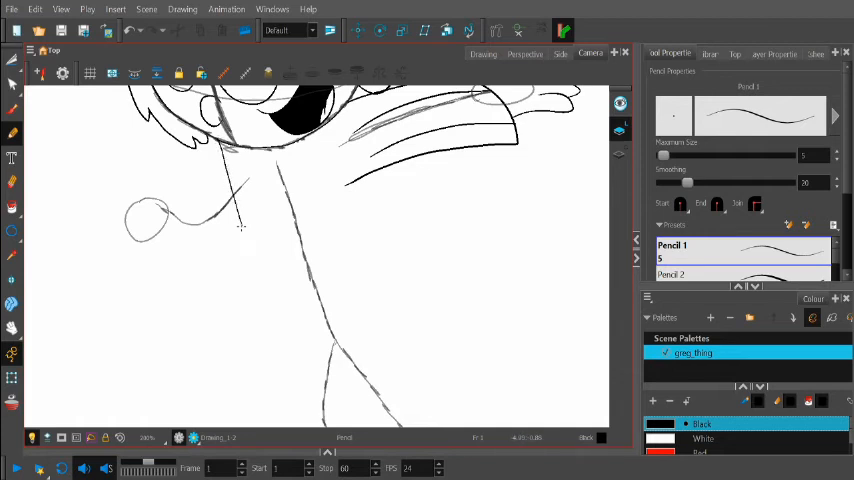
- Pencil the shirt's left edge and add two stripes across it
drag(240, 225, 395, 330)
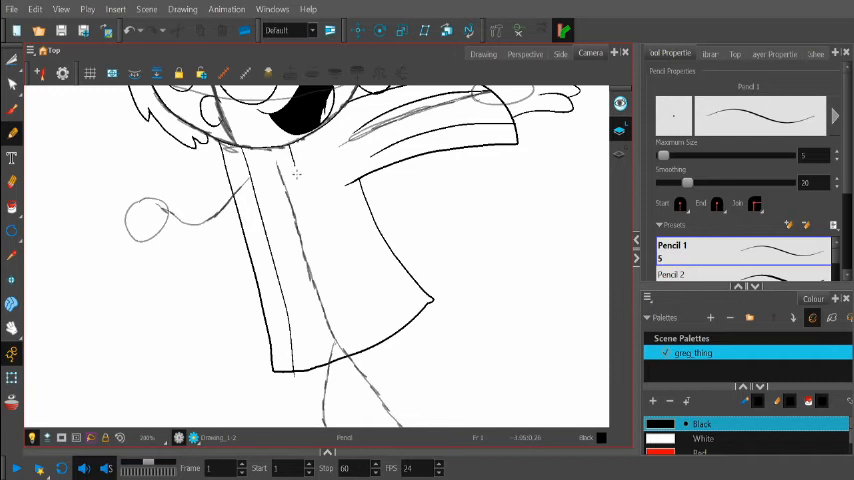
drag(293, 173, 398, 303)
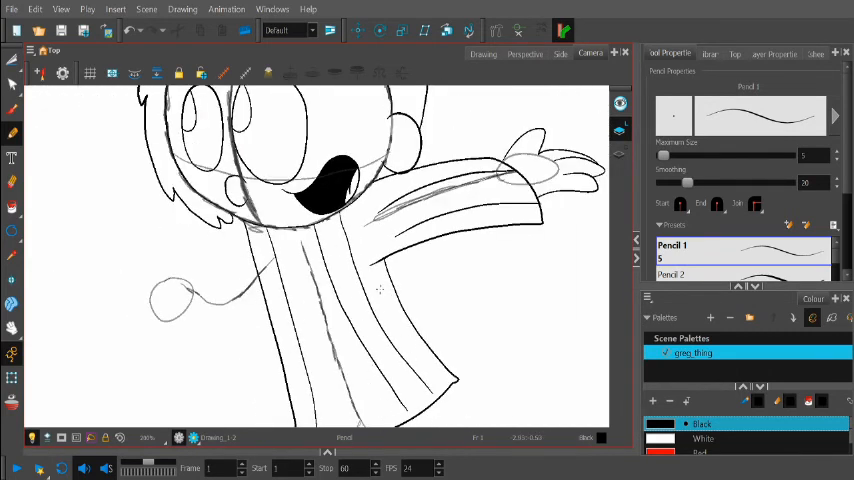
drag(330, 315, 335, 345)
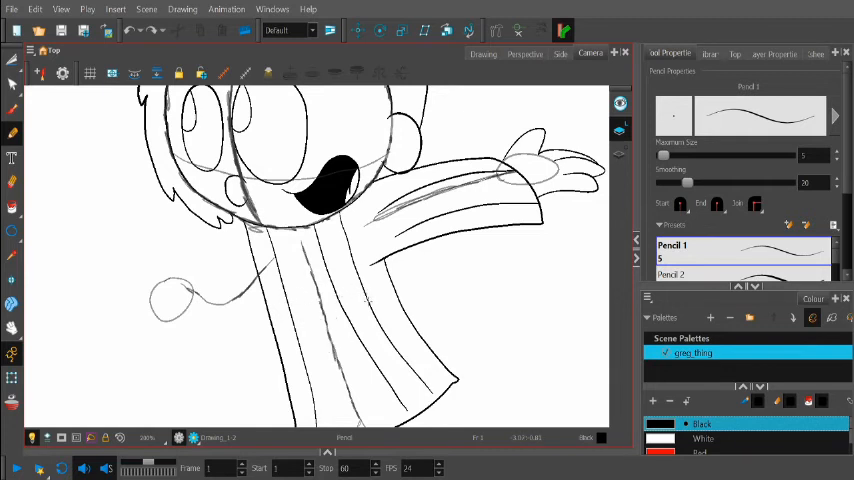
mouse_move(394, 342)
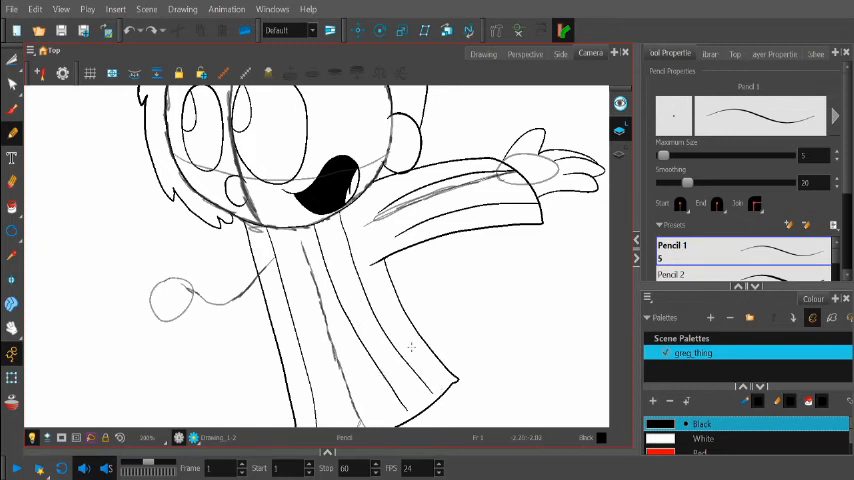
mouse_move(411, 347)
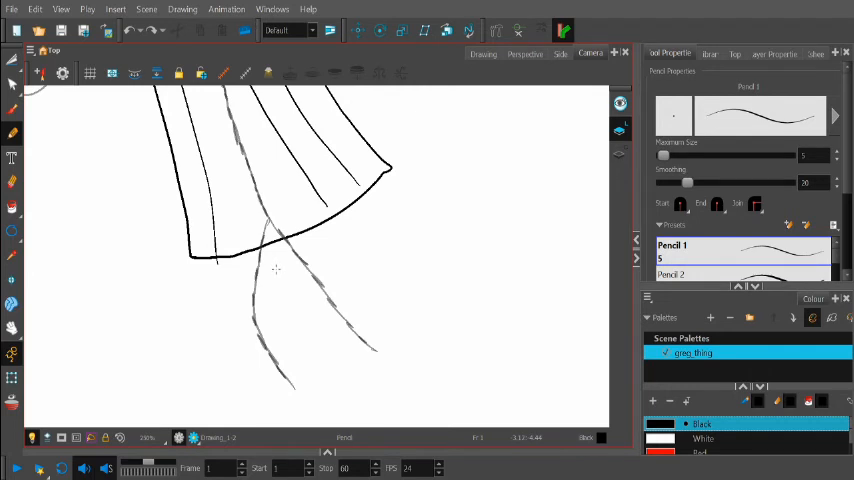
mouse_move(279, 276)
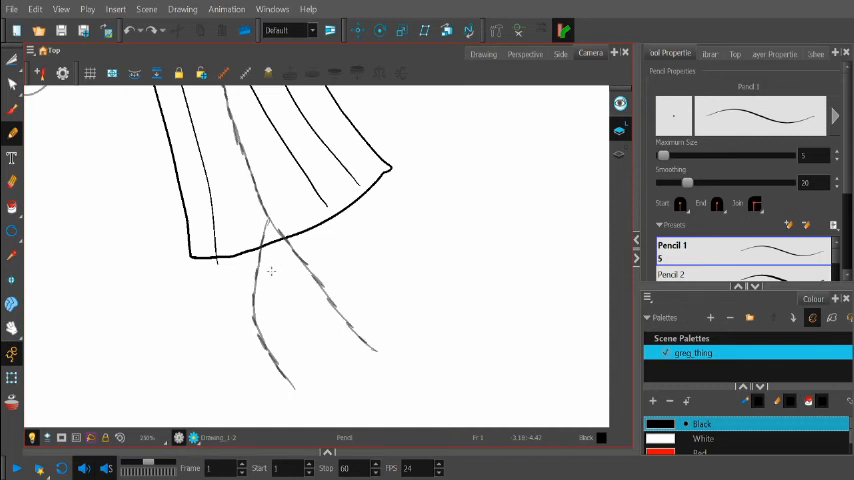
mouse_move(272, 268)
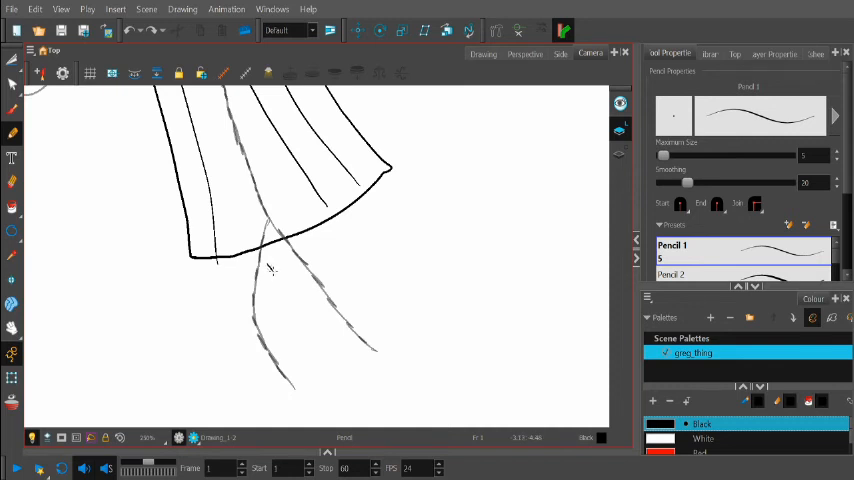
- Outline the leg below the shirt hem, fill the shoe solid black, and start the other leg
drag(270, 270, 360, 400)
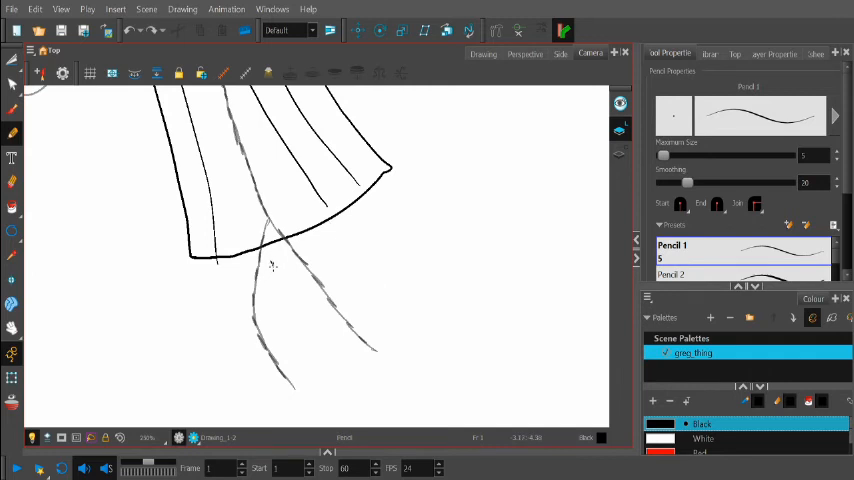
drag(273, 265, 393, 383)
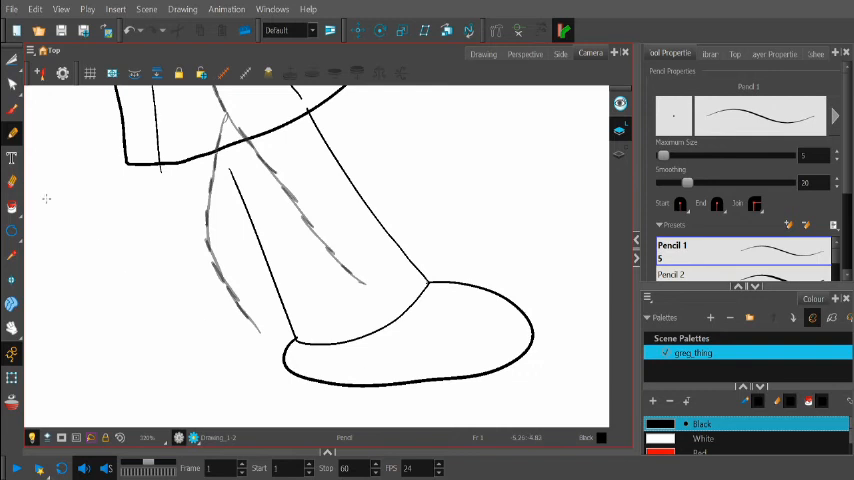
click(12, 207)
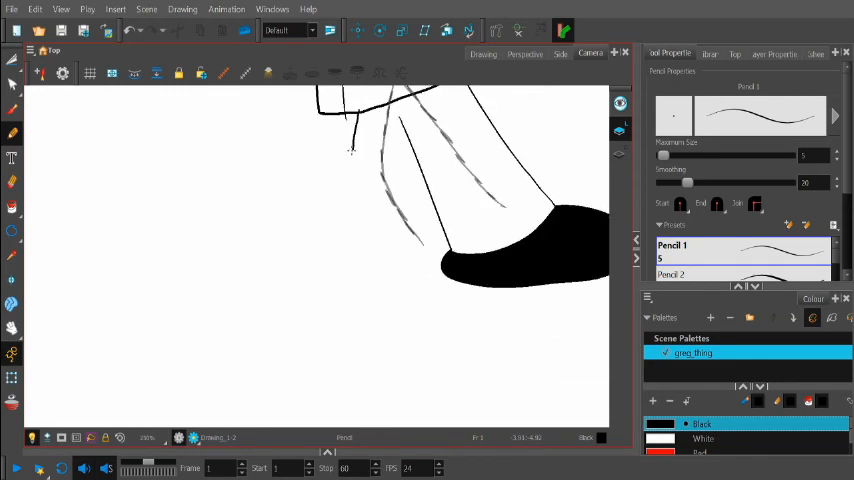
drag(355, 150, 405, 252)
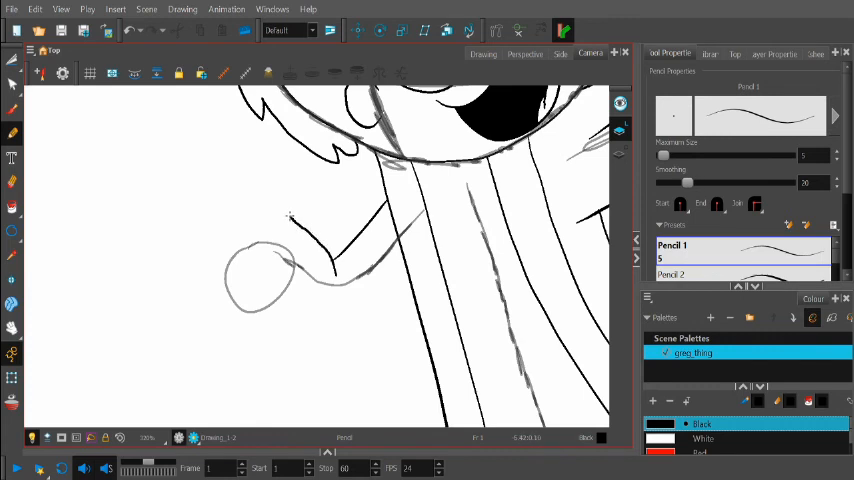
- Trace the left-reaching arm, then draw the underside of the left hand with the Pencil
drag(288, 215, 322, 352)
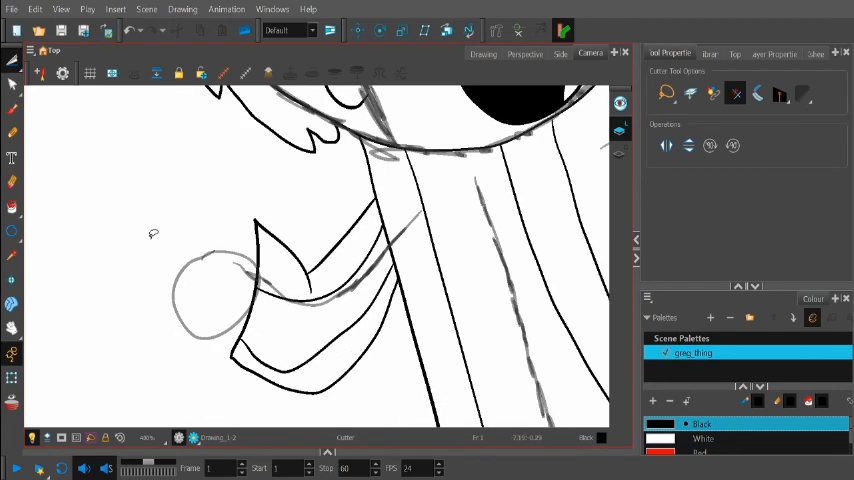
click(13, 131)
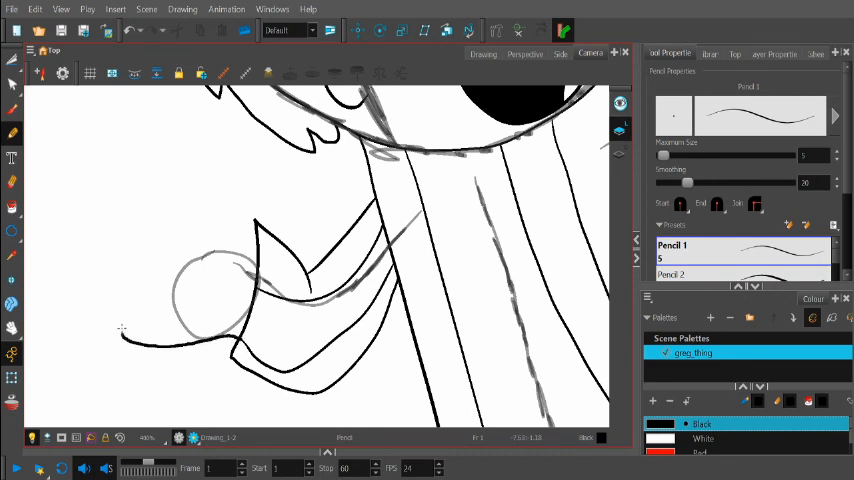
drag(125, 340, 180, 315)
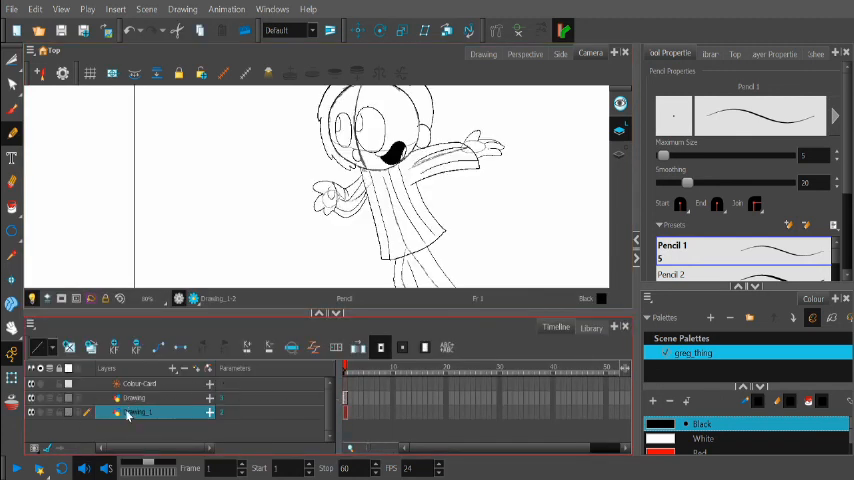
click(133, 398)
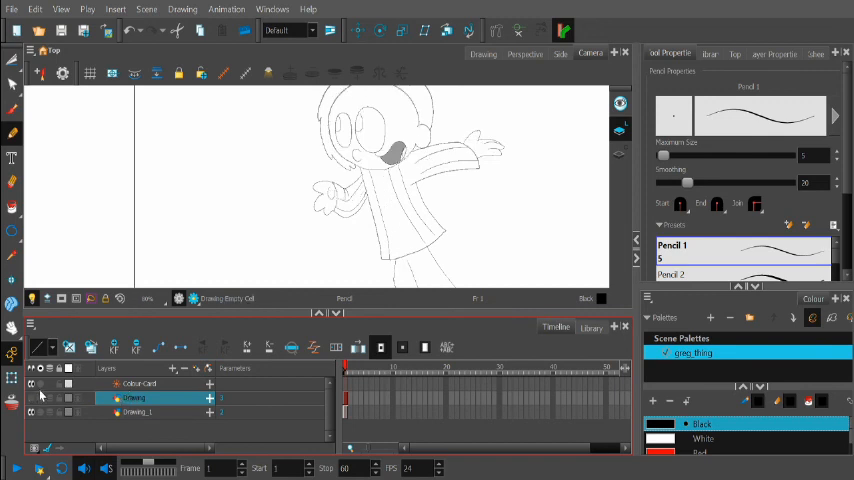